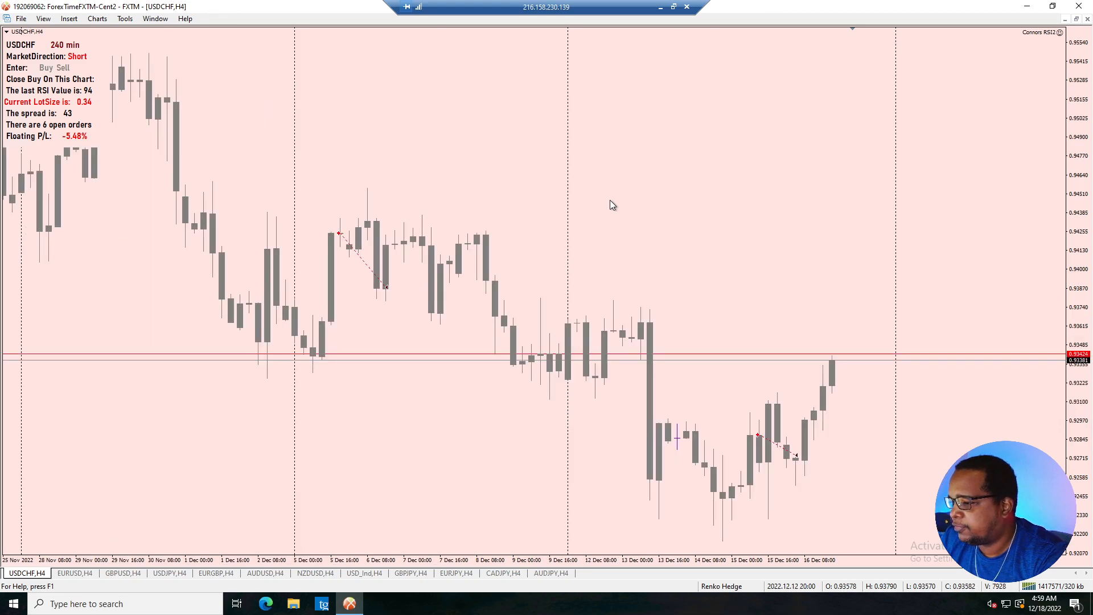
mouse_move(797, 438)
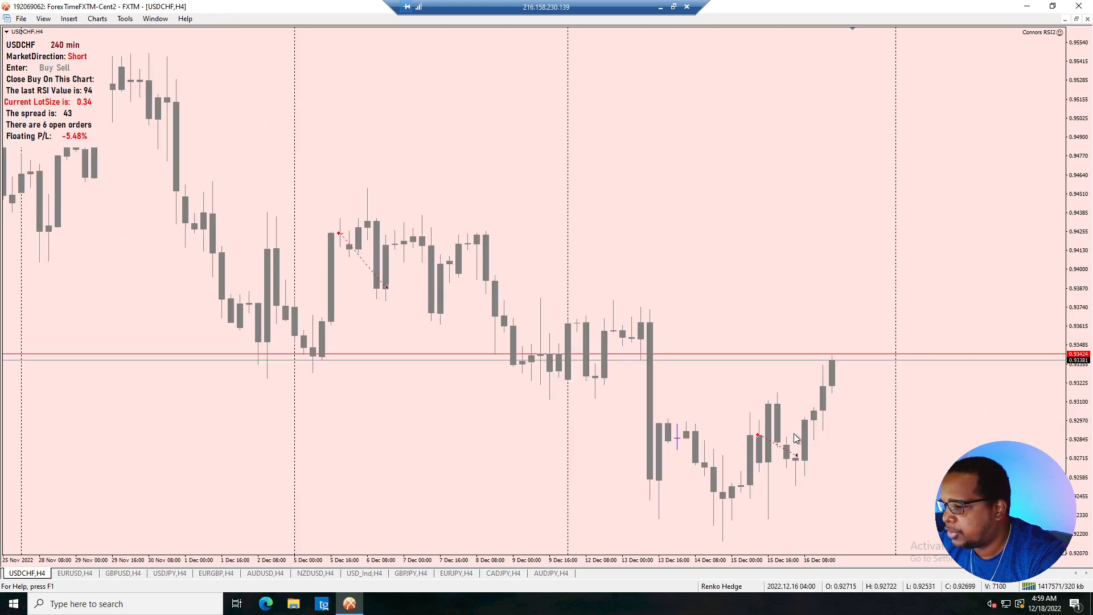
mouse_move(758, 436)
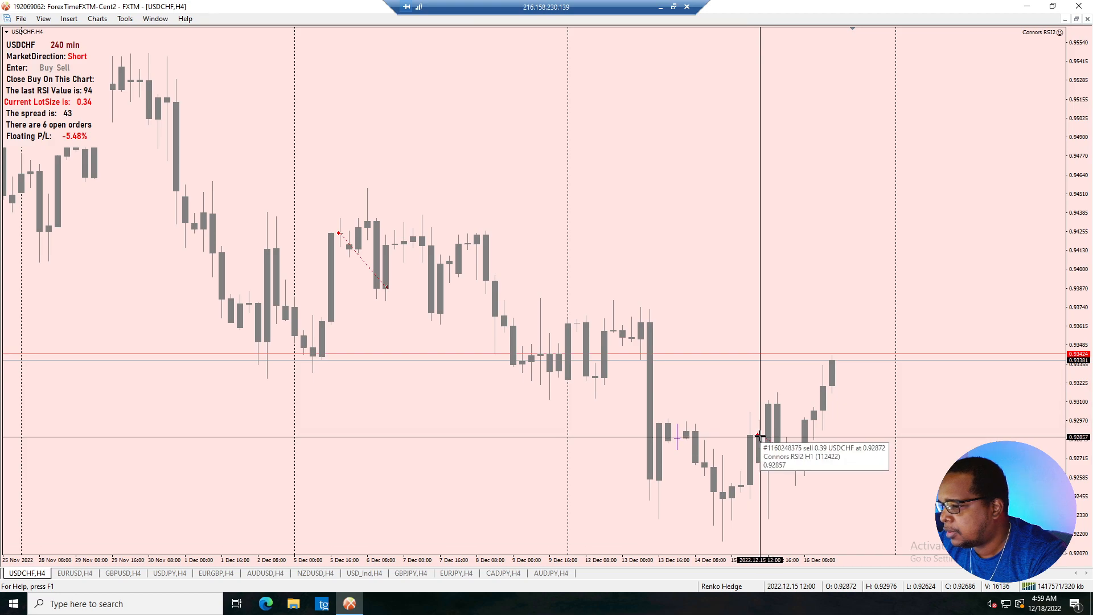
mouse_move(775, 445)
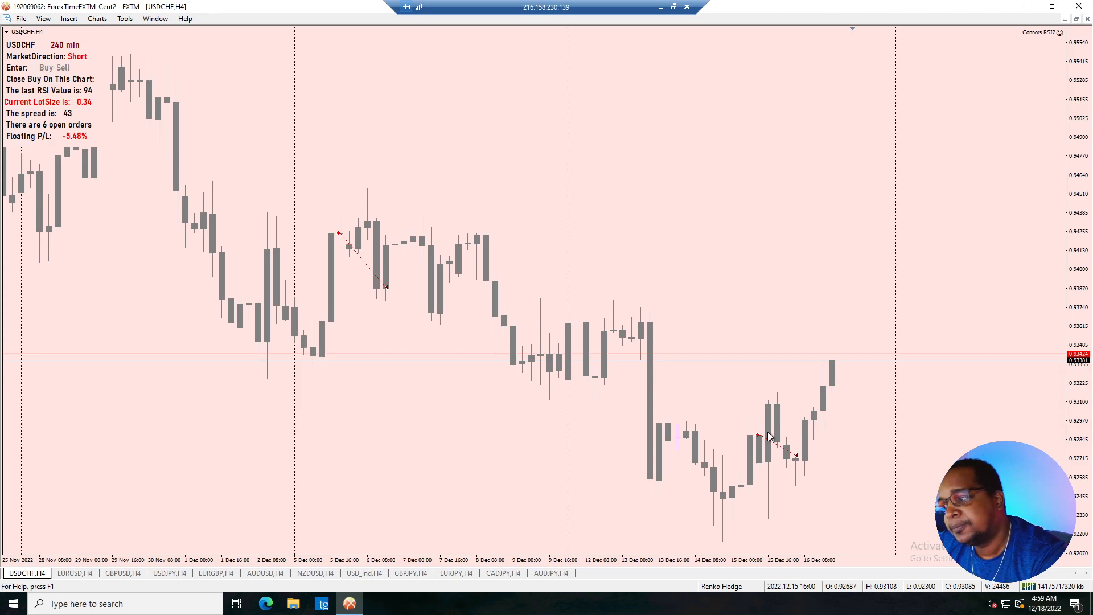
mouse_move(759, 432)
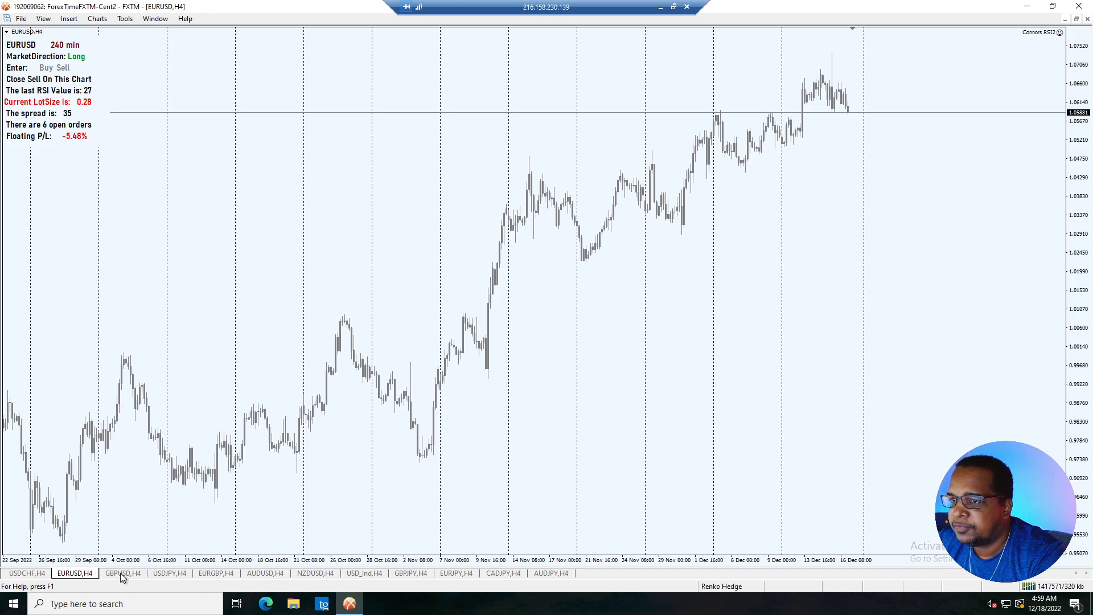
- Bring up the GBPUSD H4 chart to review the EA's Long reading and open buy trade
click(121, 573)
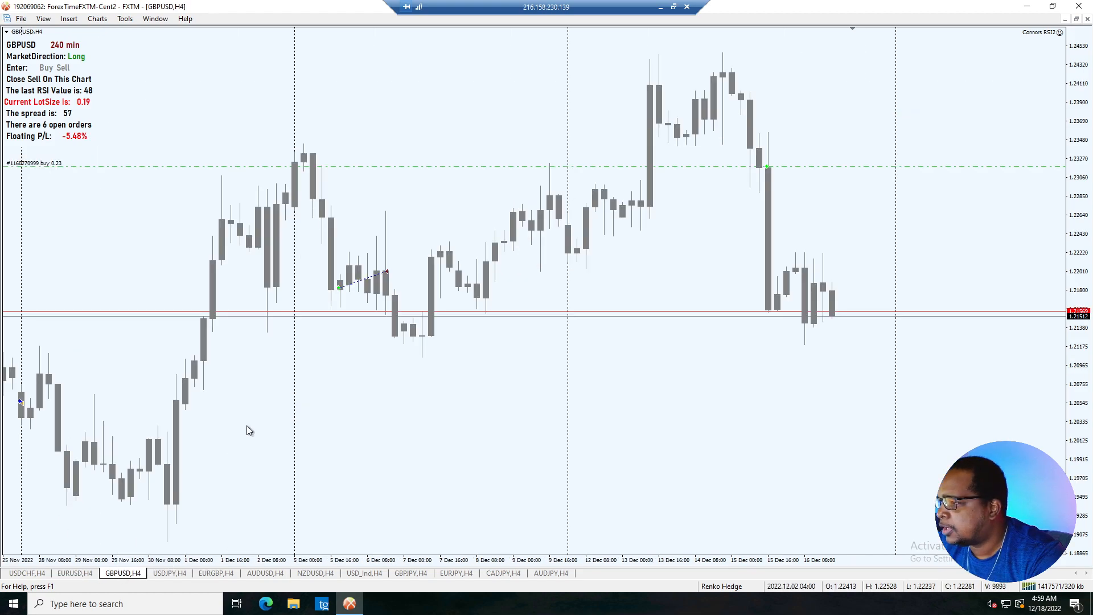
mouse_move(677, 271)
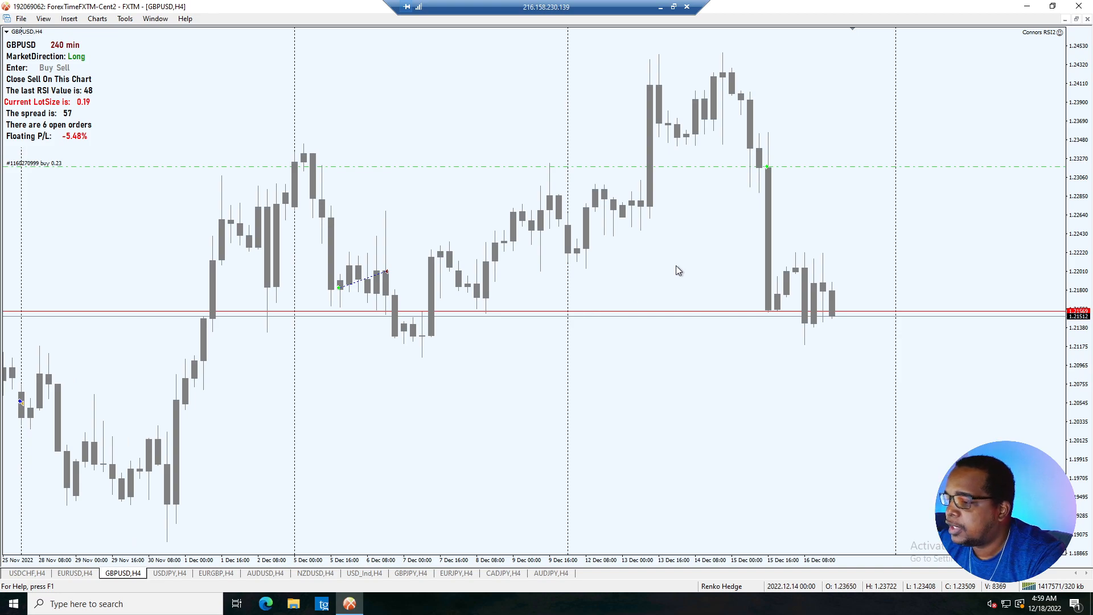
mouse_move(742, 171)
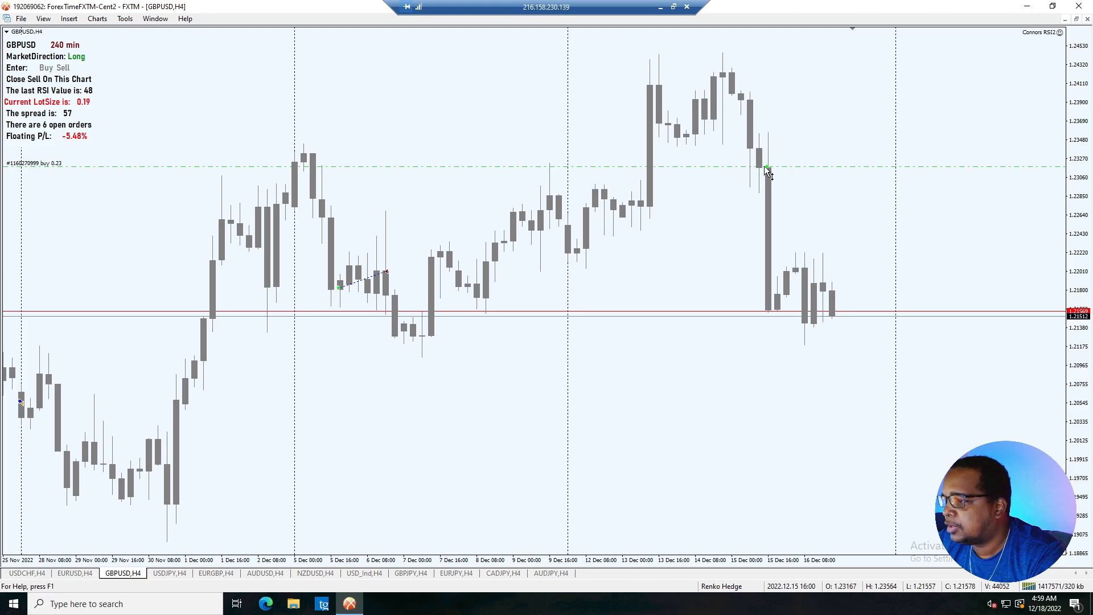
mouse_move(783, 225)
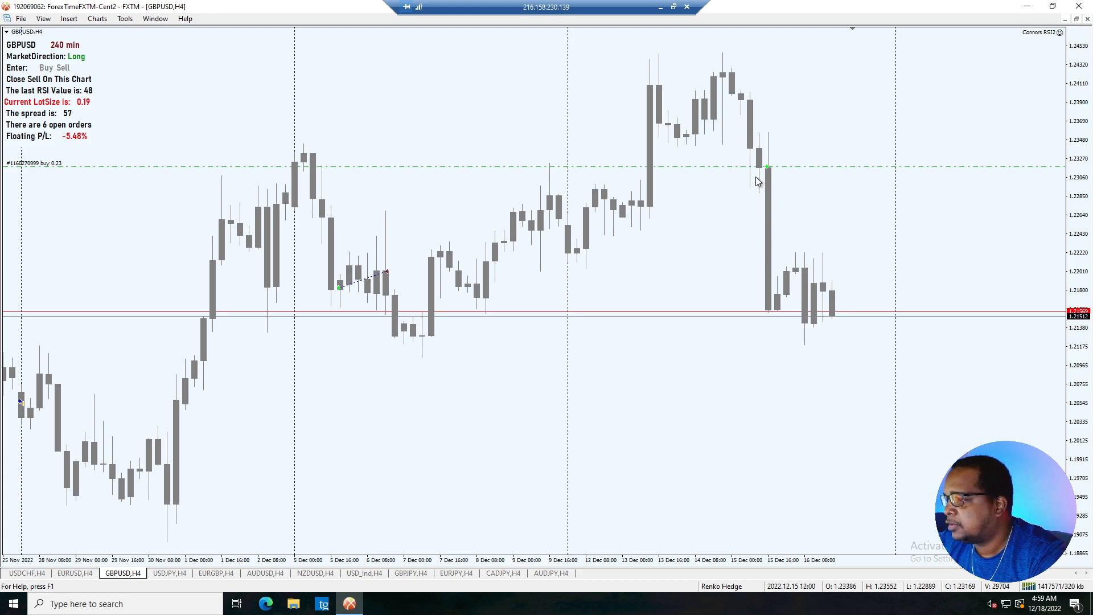
mouse_move(742, 322)
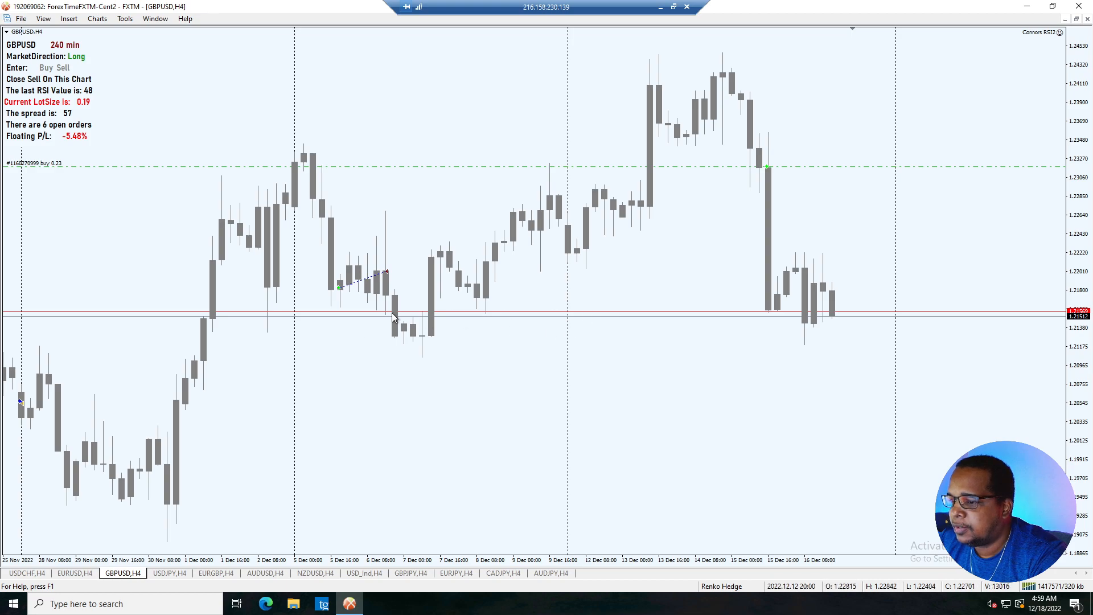
mouse_move(651, 309)
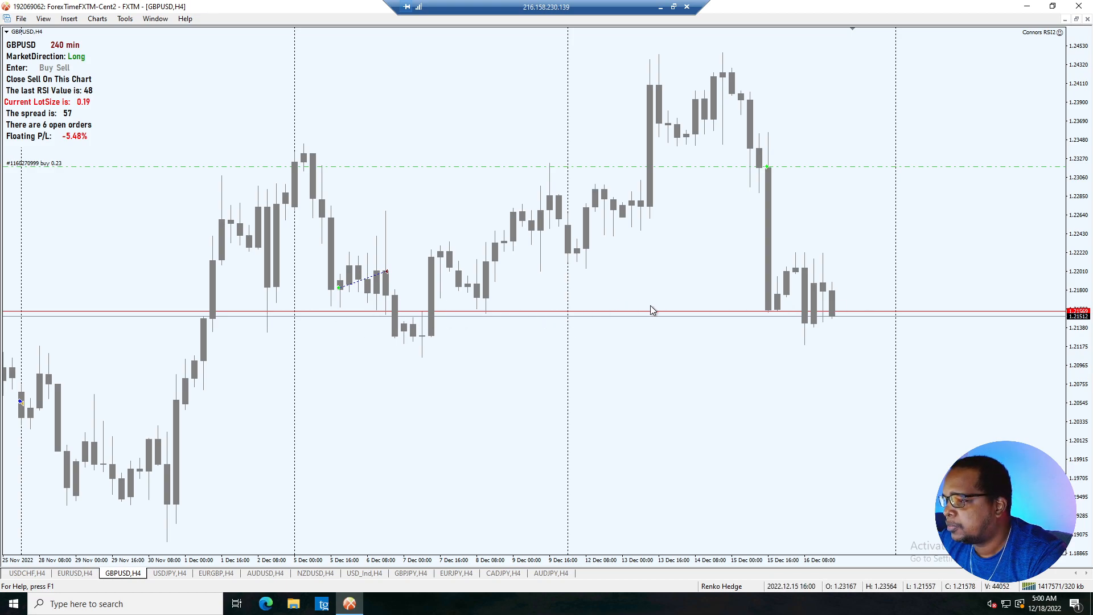
mouse_move(699, 286)
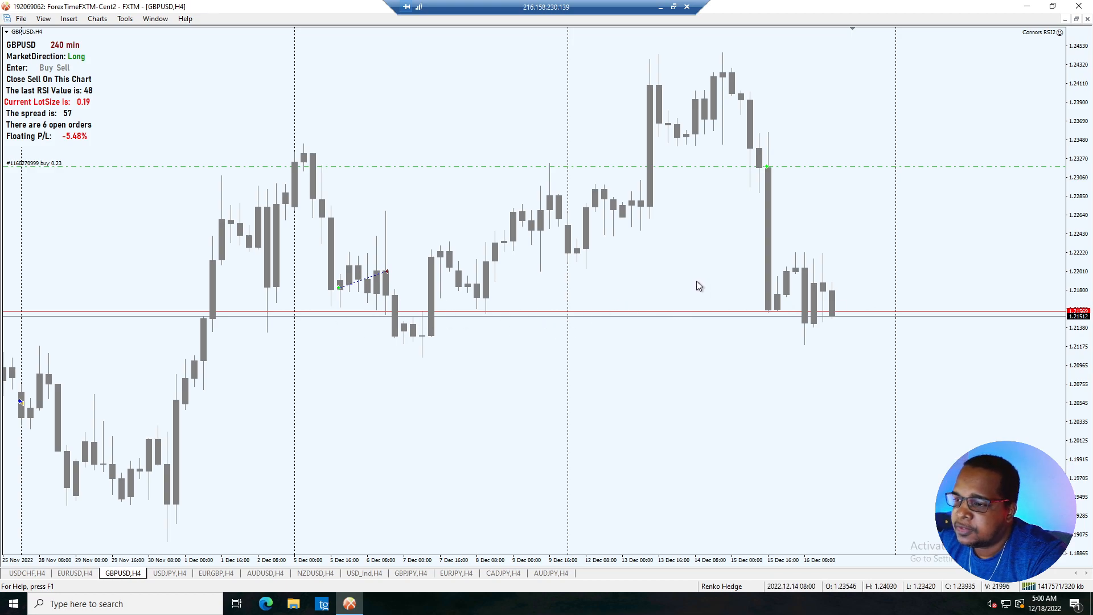
mouse_move(877, 180)
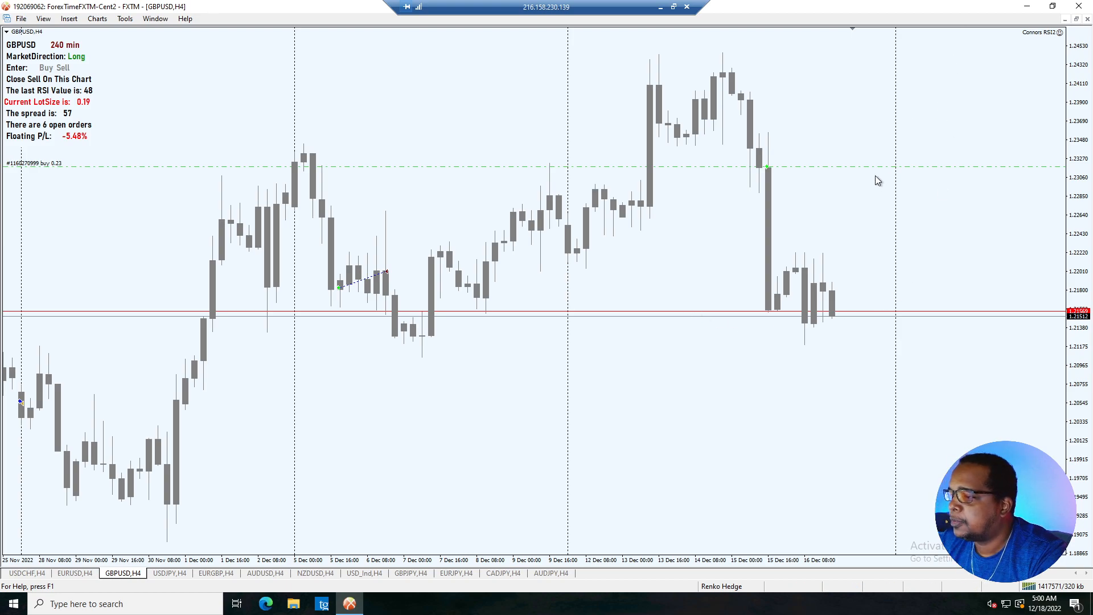
mouse_move(856, 175)
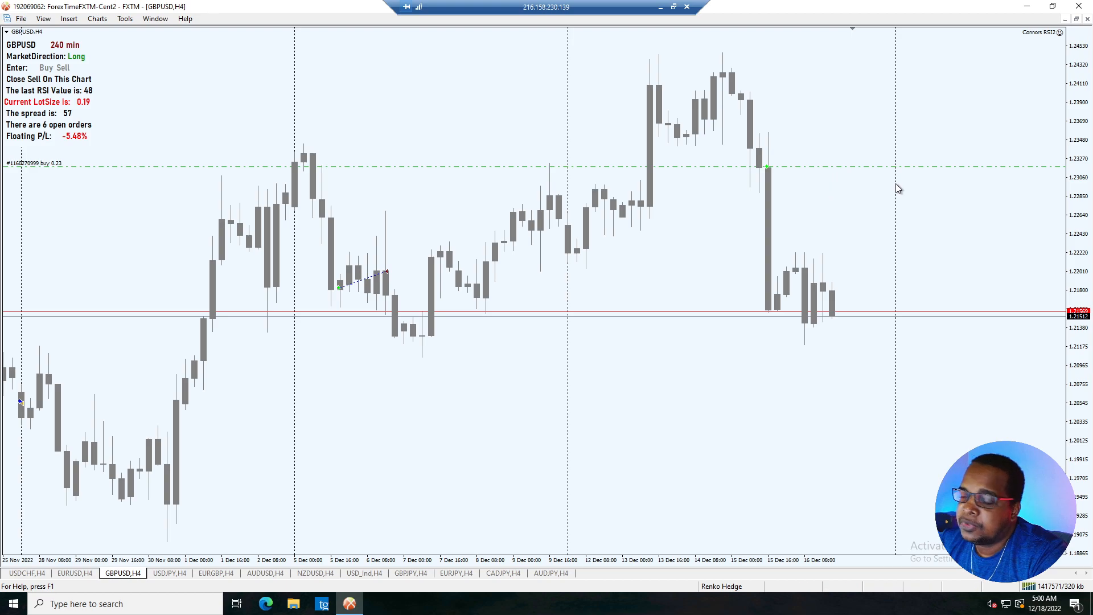
mouse_move(842, 246)
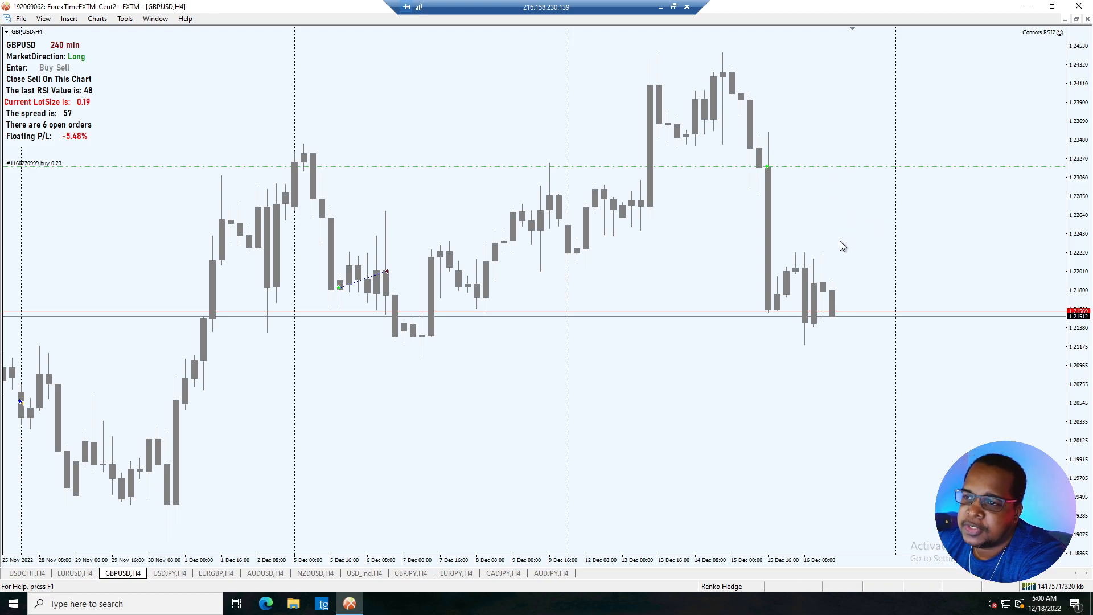
mouse_move(858, 252)
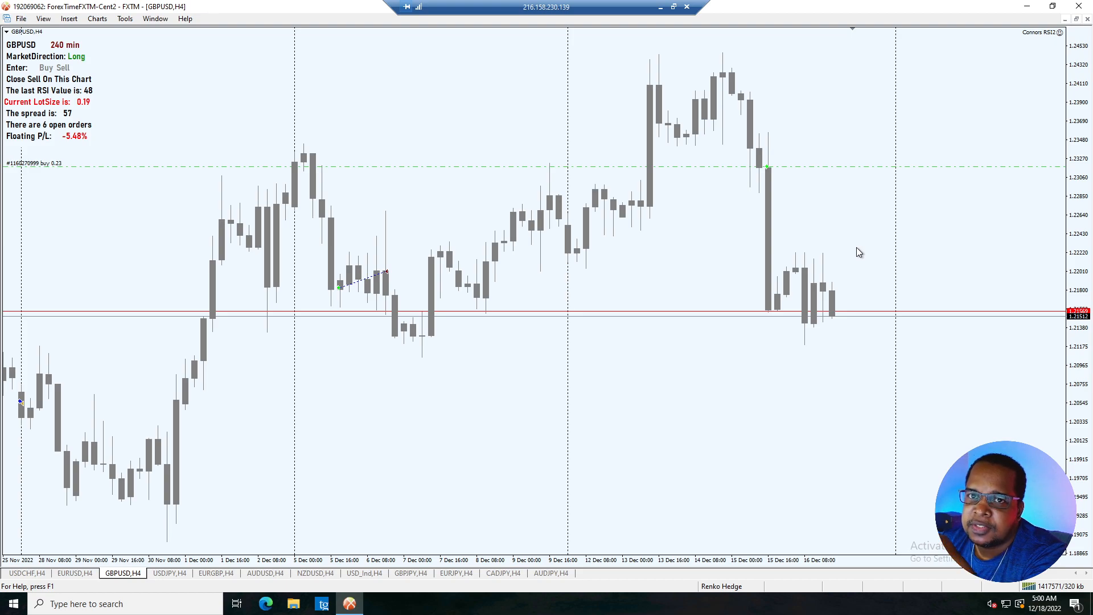
mouse_move(857, 254)
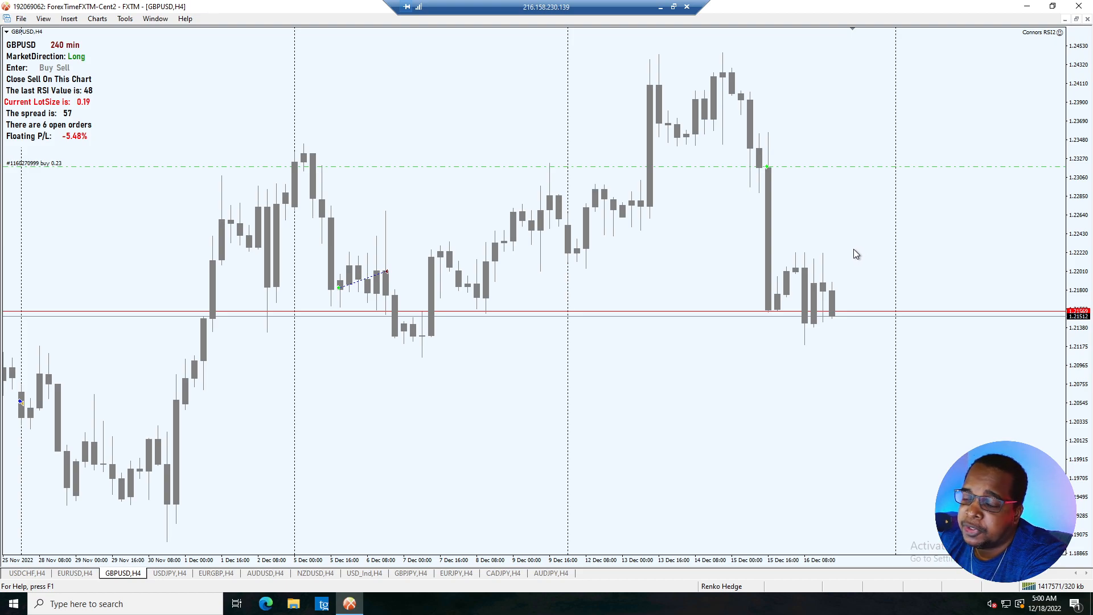
mouse_move(853, 281)
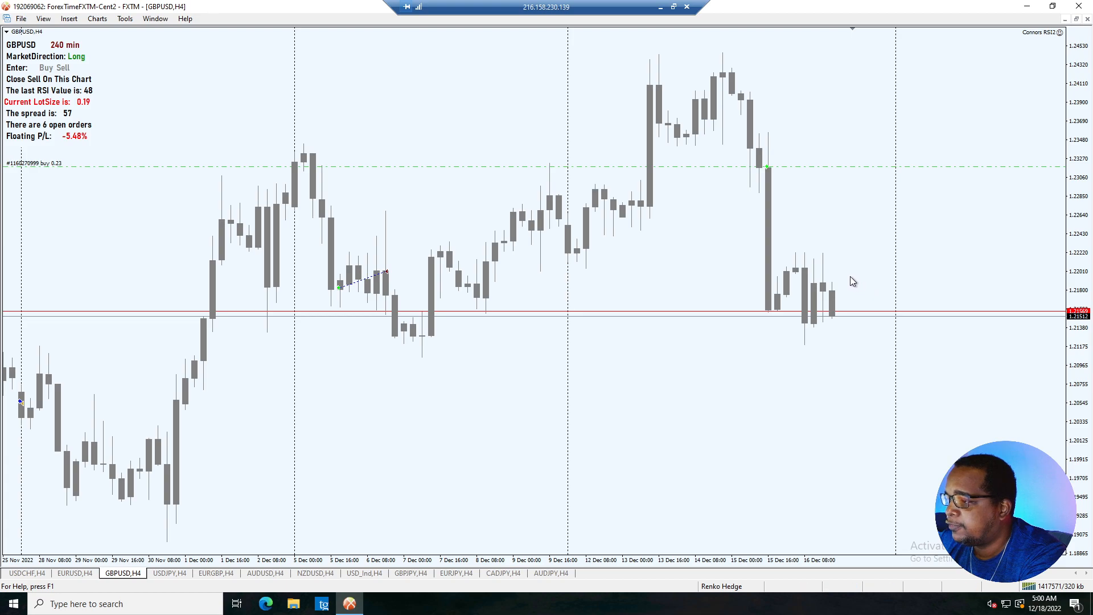
mouse_move(839, 272)
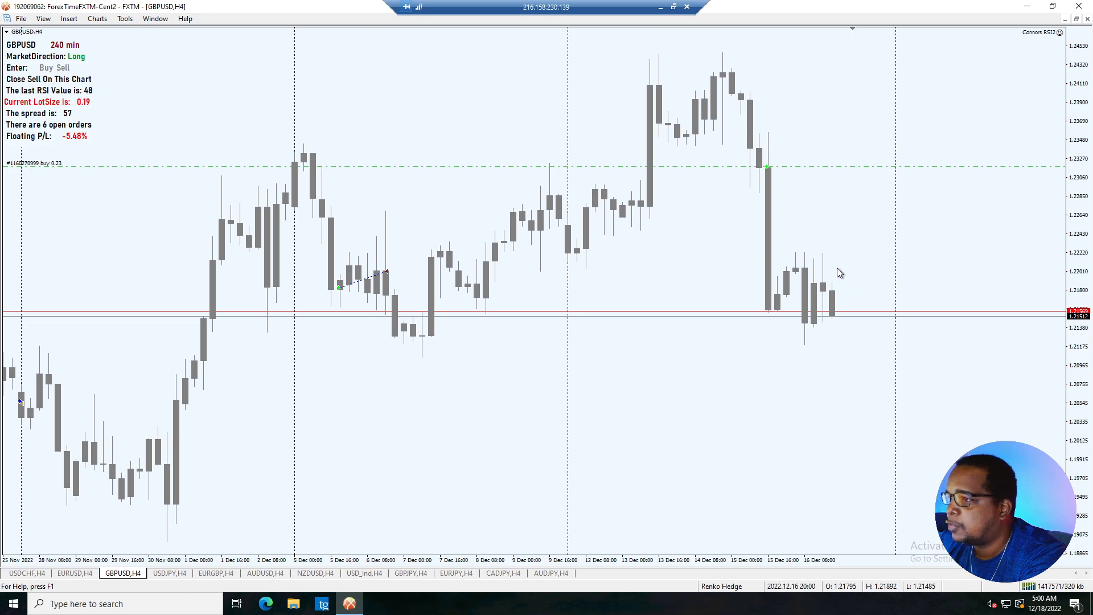
mouse_move(751, 267)
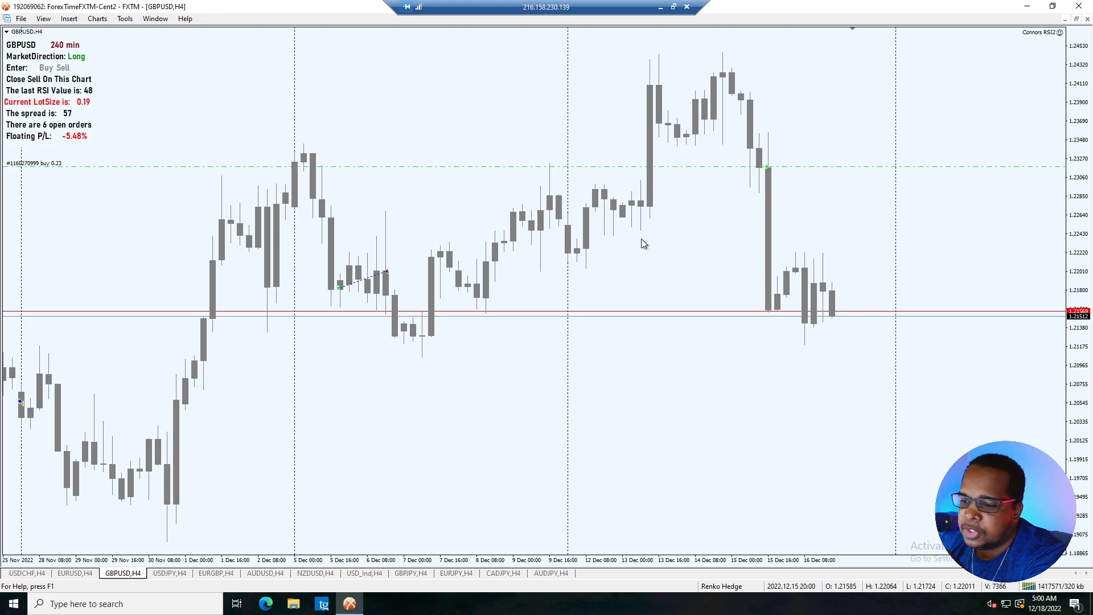
- Switch to the USDJPY H4 chart showing Short direction and RSI 4
click(169, 572)
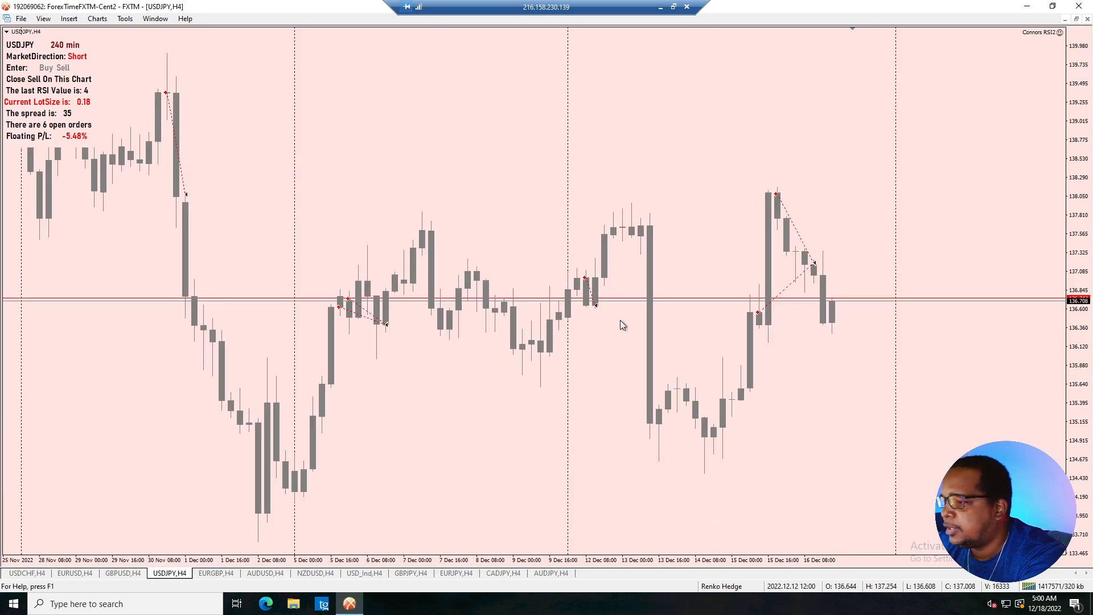
mouse_move(588, 283)
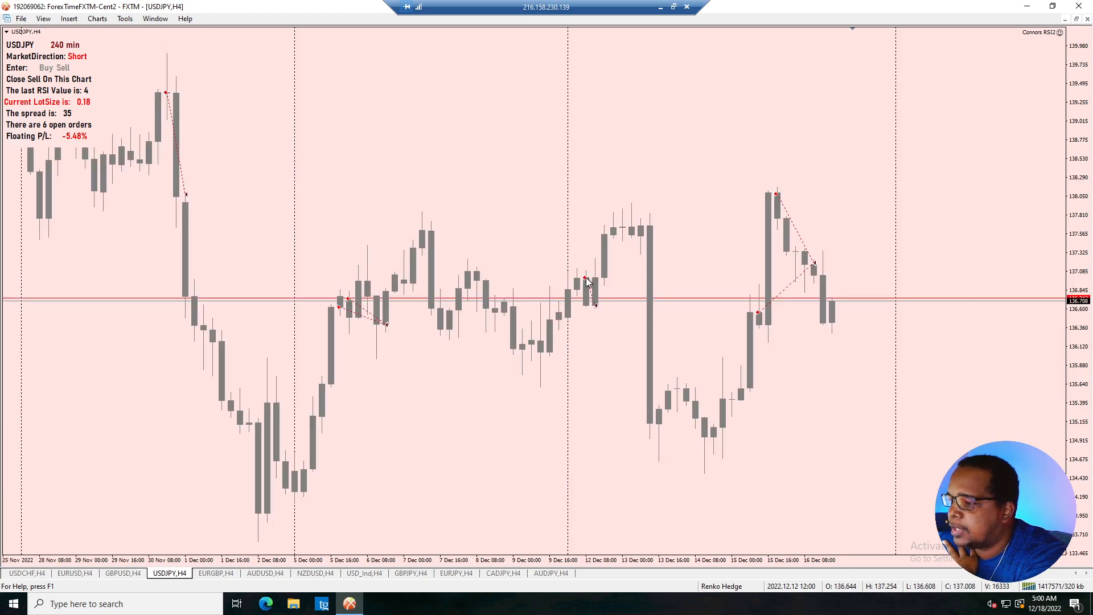
mouse_move(607, 312)
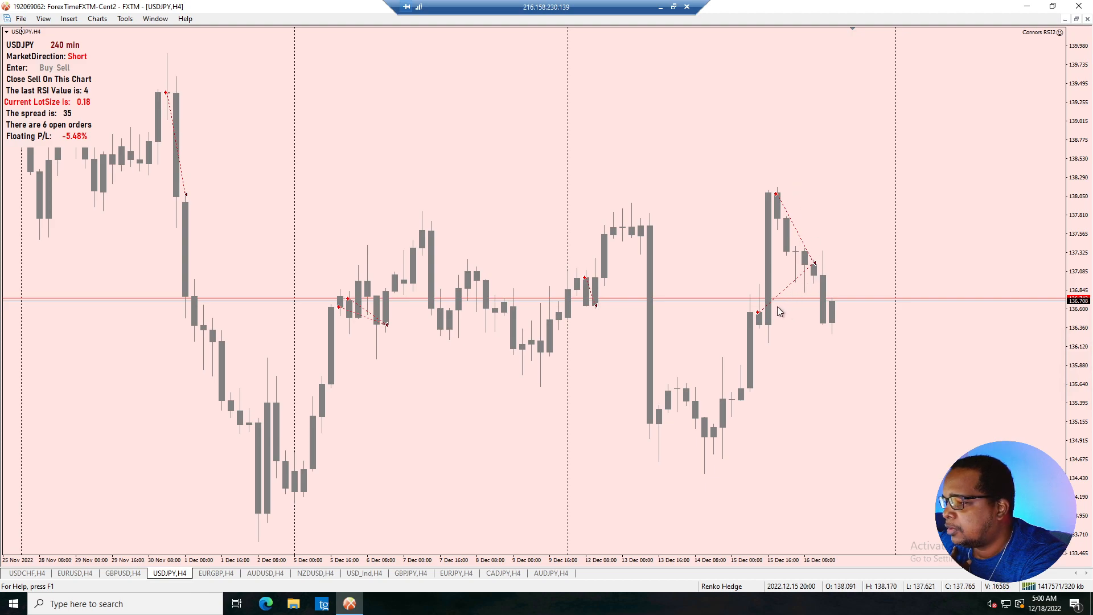
mouse_move(813, 274)
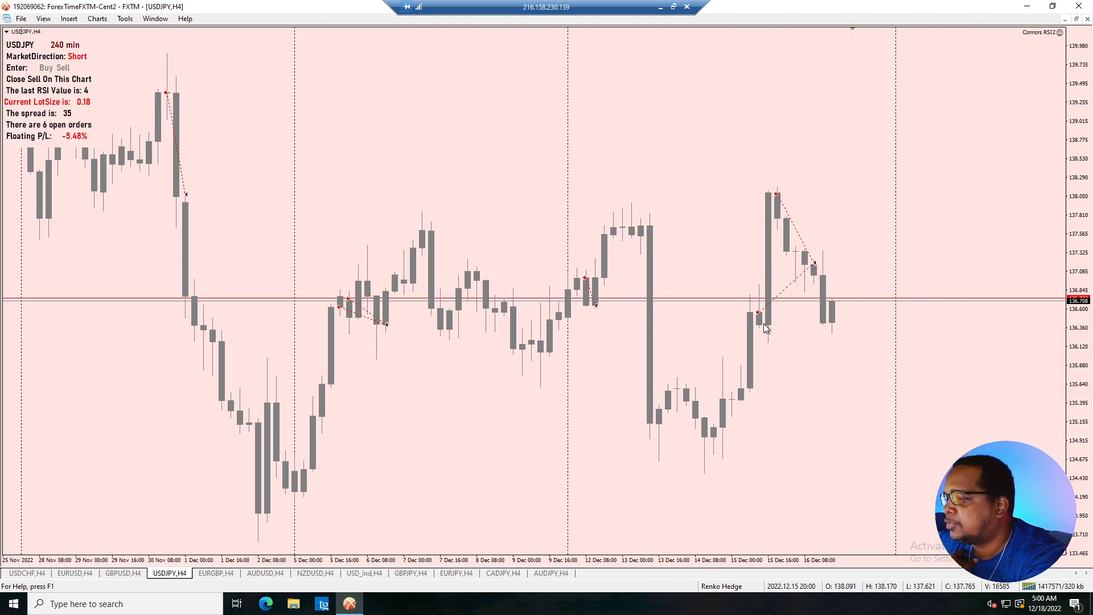
mouse_move(828, 281)
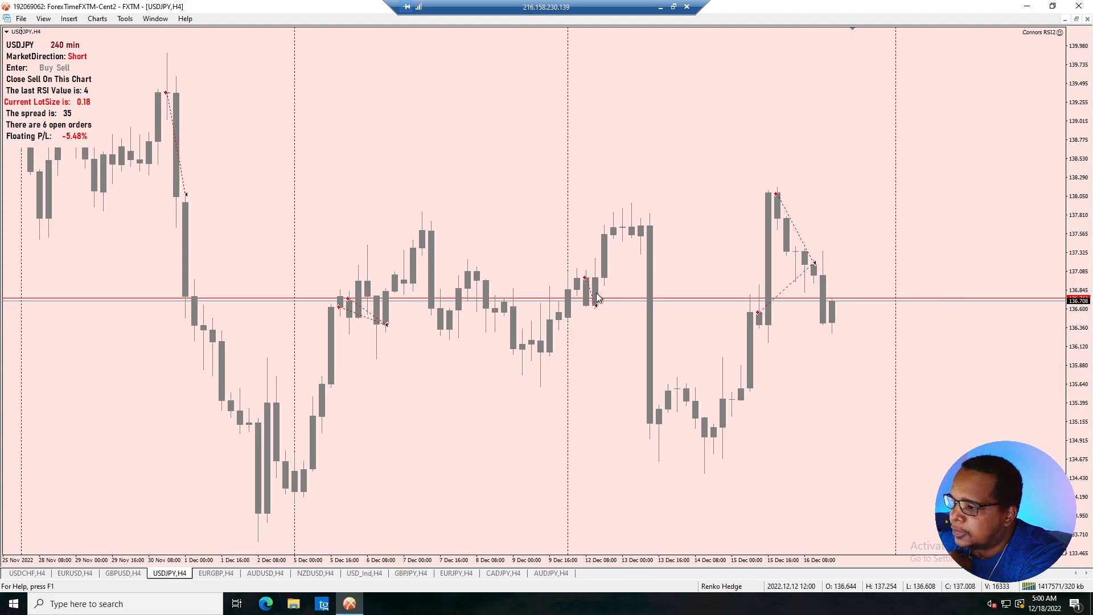
mouse_move(759, 195)
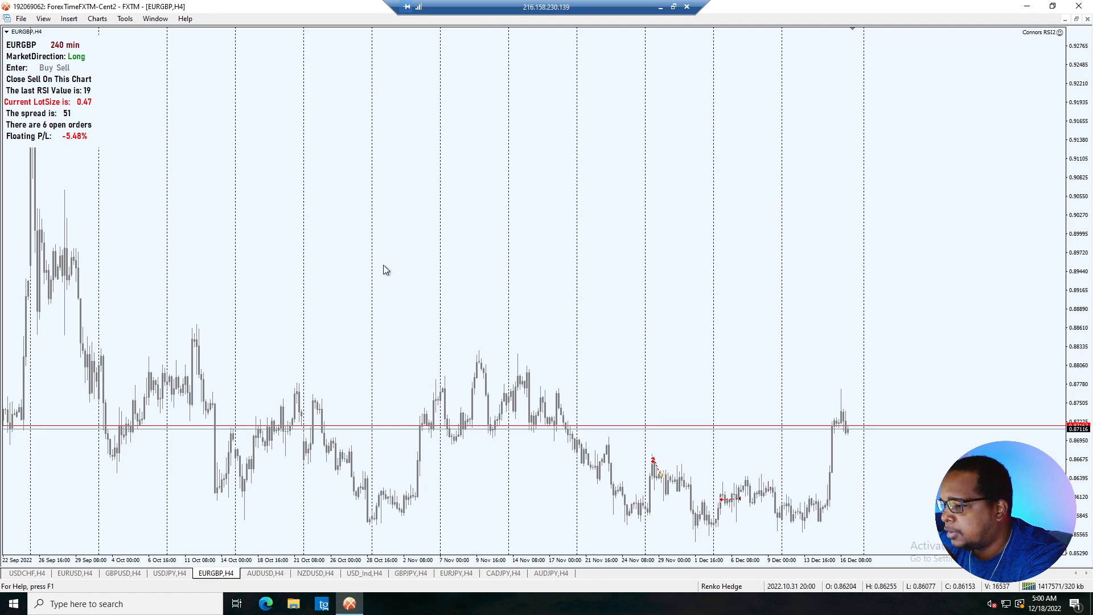
- Switch to the AUDUSD H4 chart with its two open 0.36 buy positions
click(265, 572)
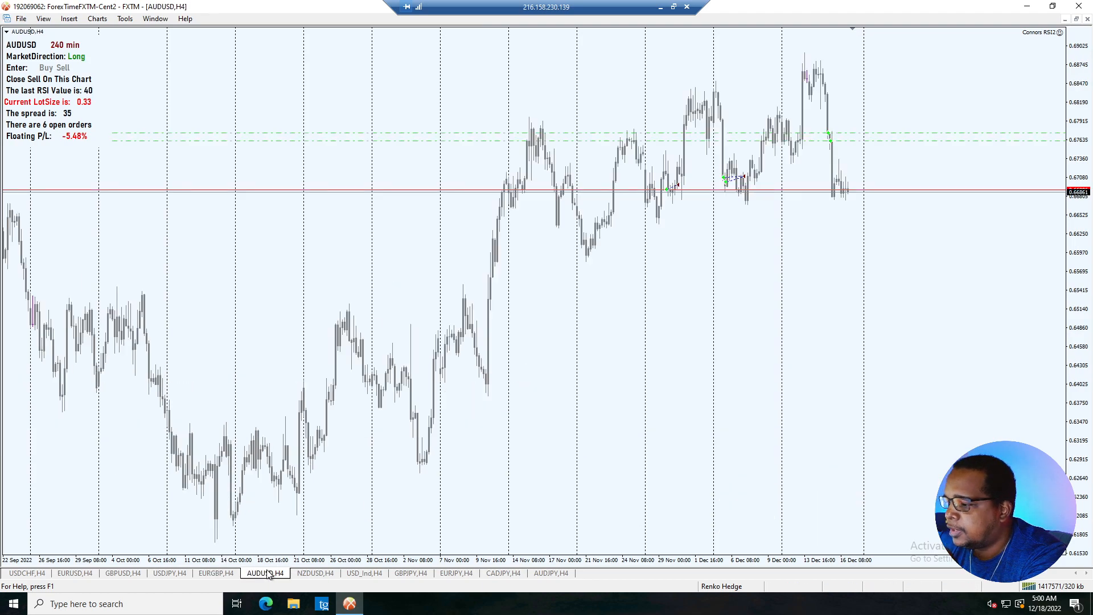
mouse_move(565, 312)
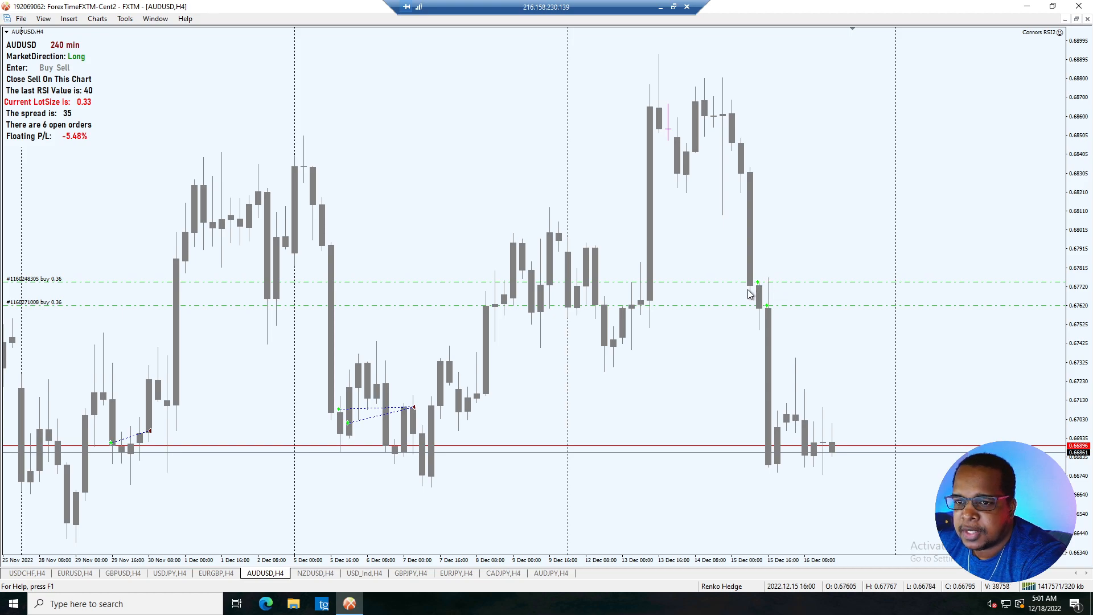
mouse_move(766, 291)
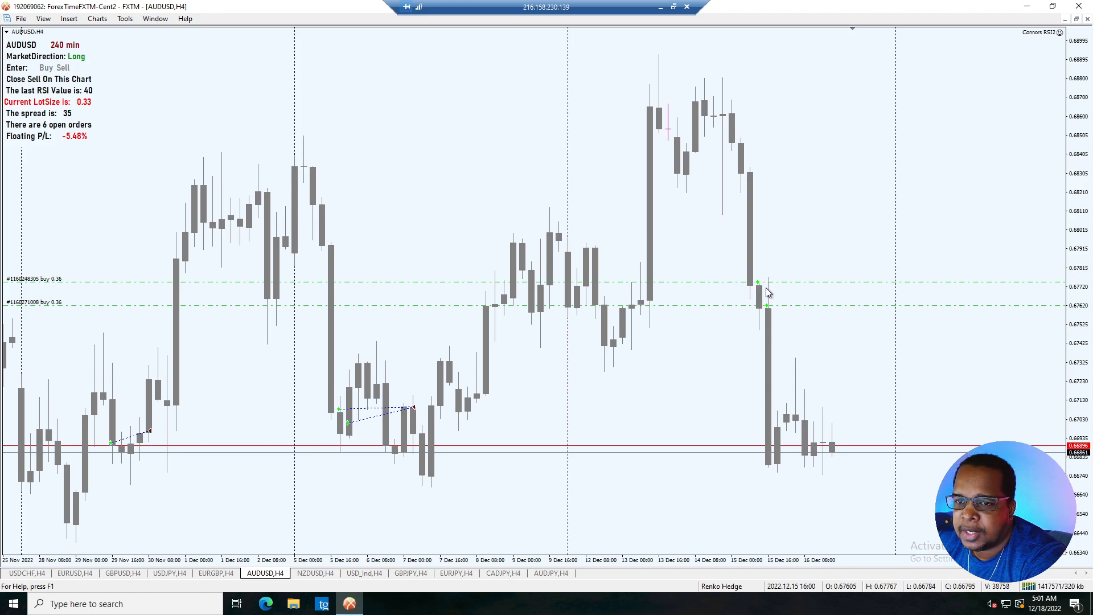
mouse_move(737, 262)
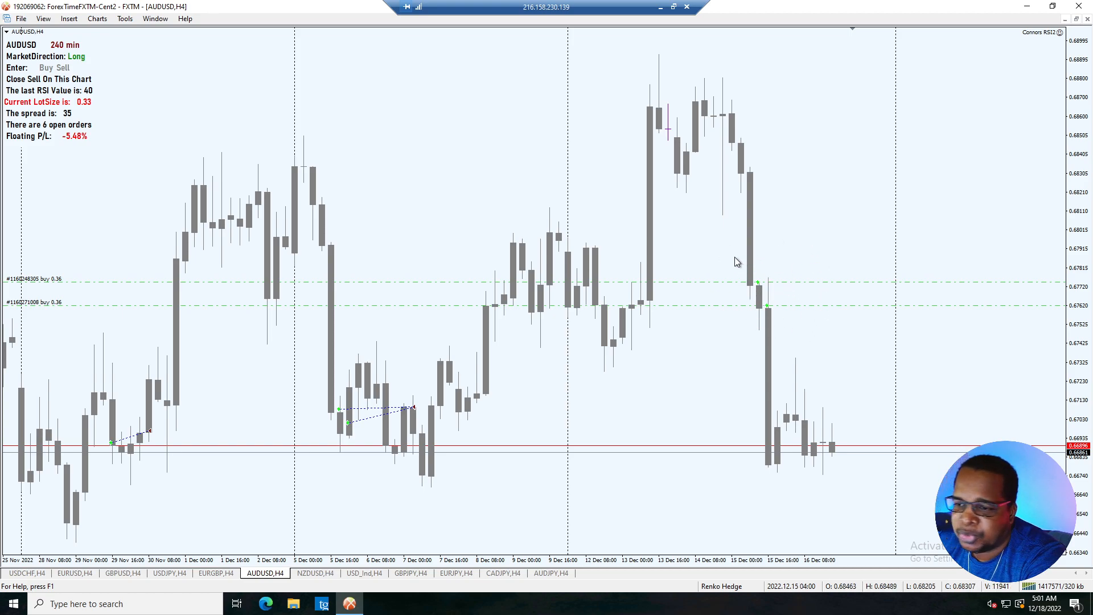
mouse_move(776, 291)
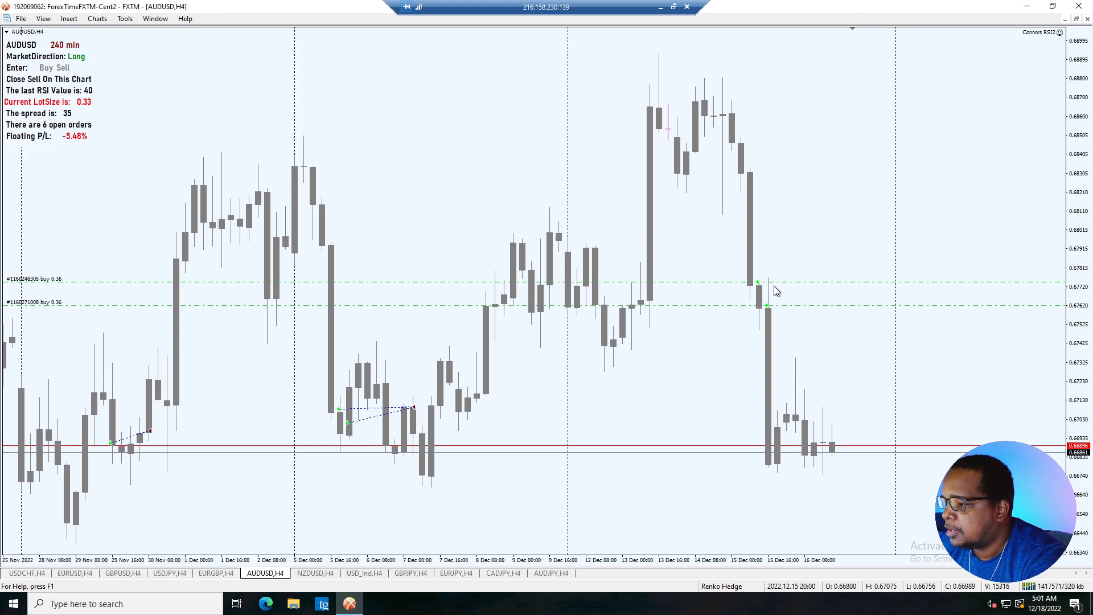
mouse_move(216, 445)
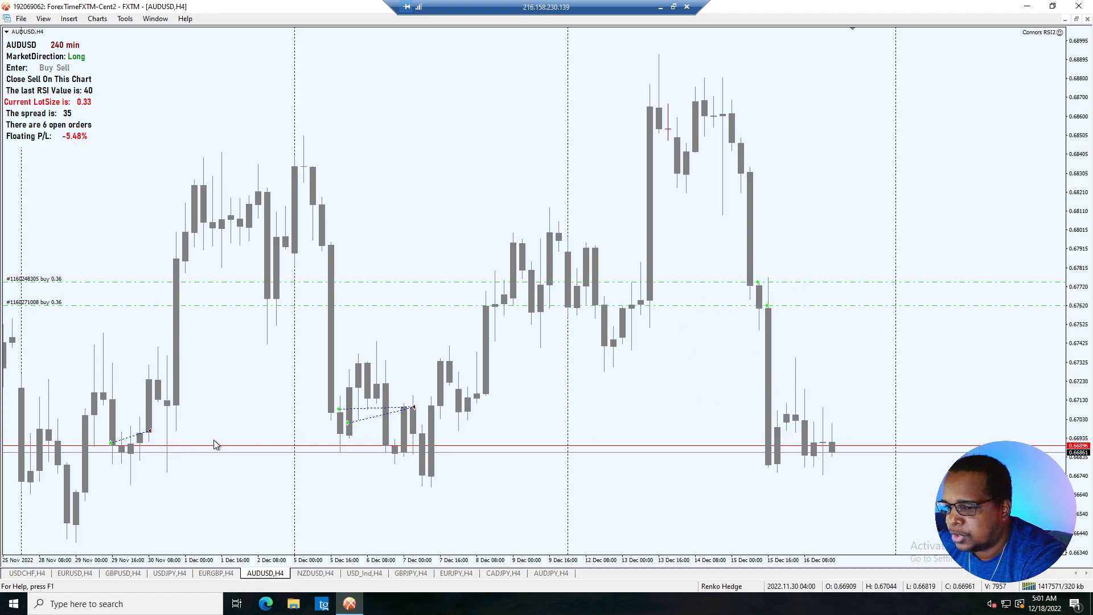
mouse_move(617, 432)
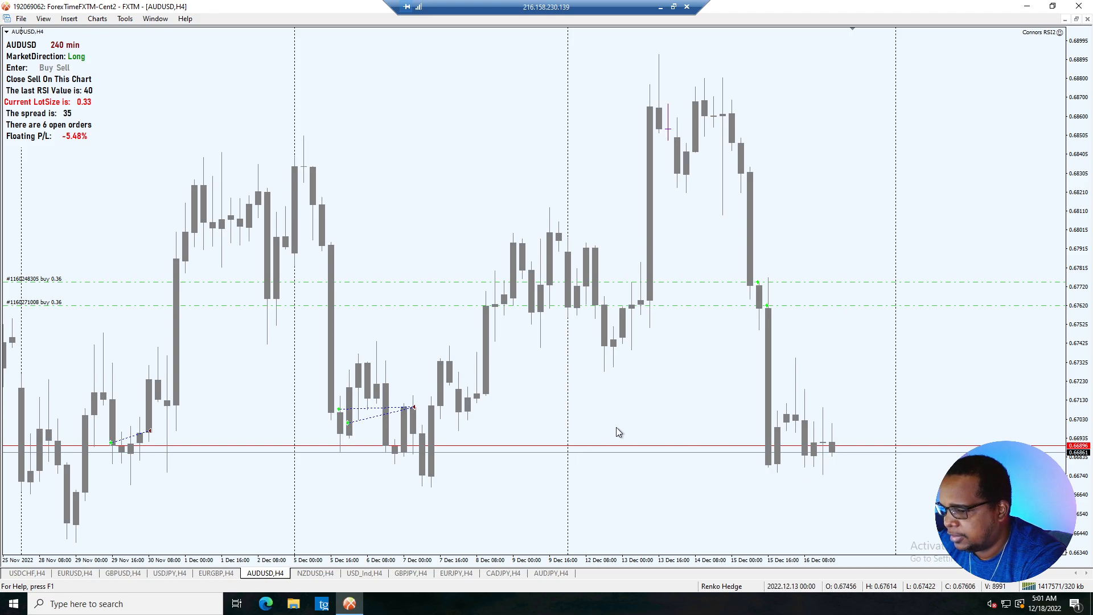
mouse_move(622, 417)
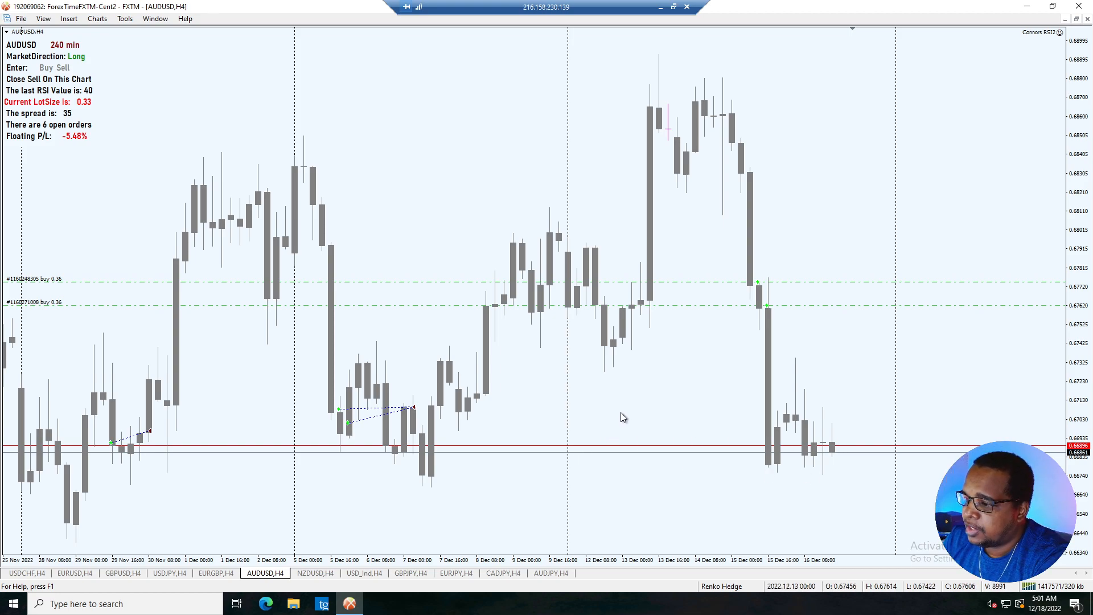
mouse_move(623, 426)
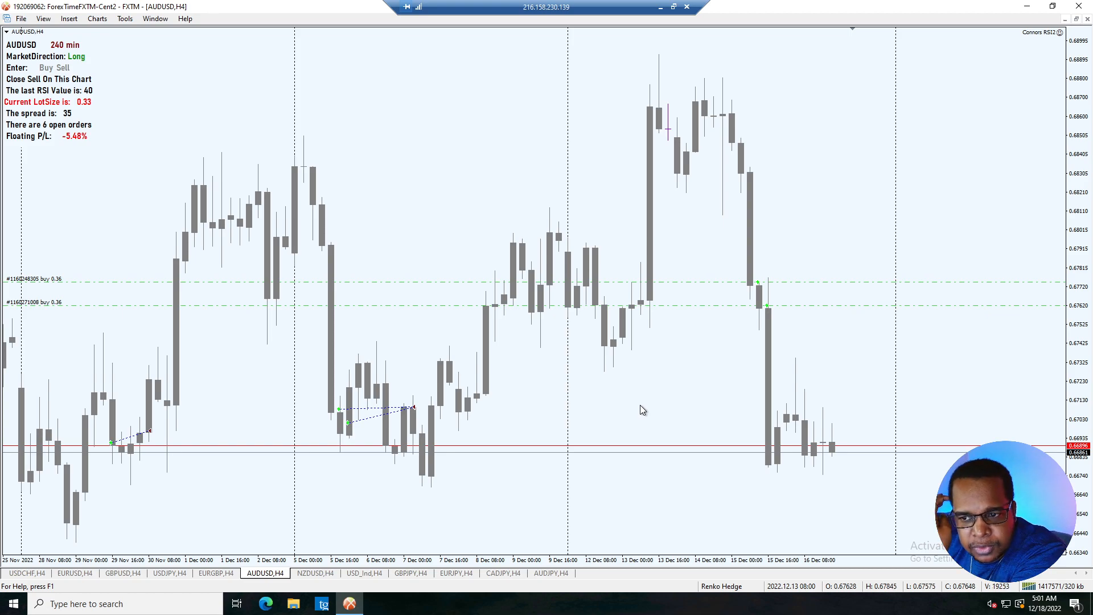
mouse_move(646, 417)
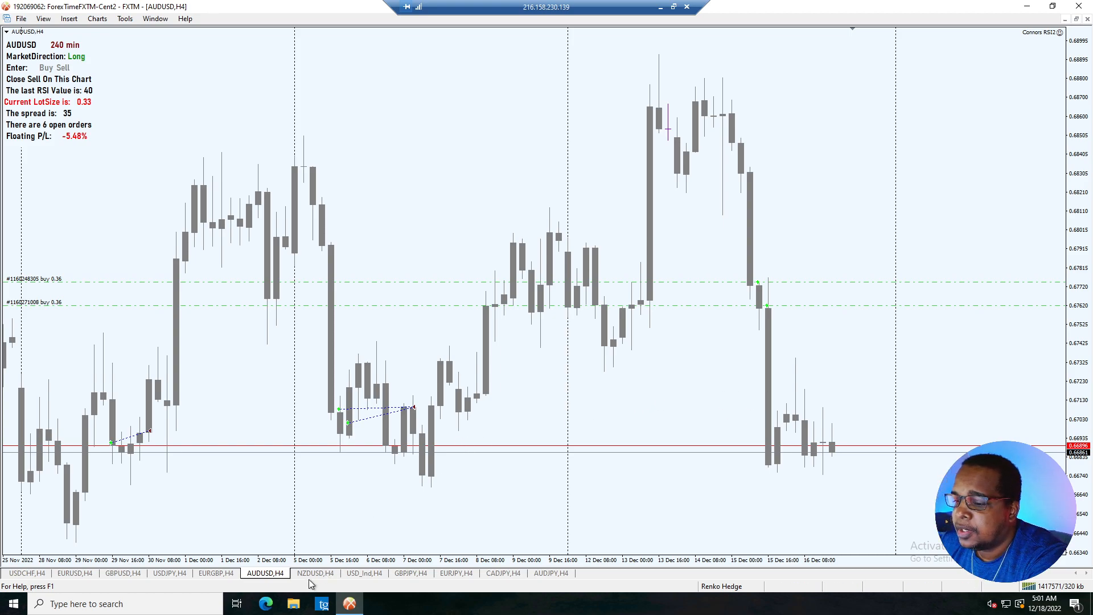
- Switch to the NZDUSD H4 chart reading Long with RSI 85
click(315, 573)
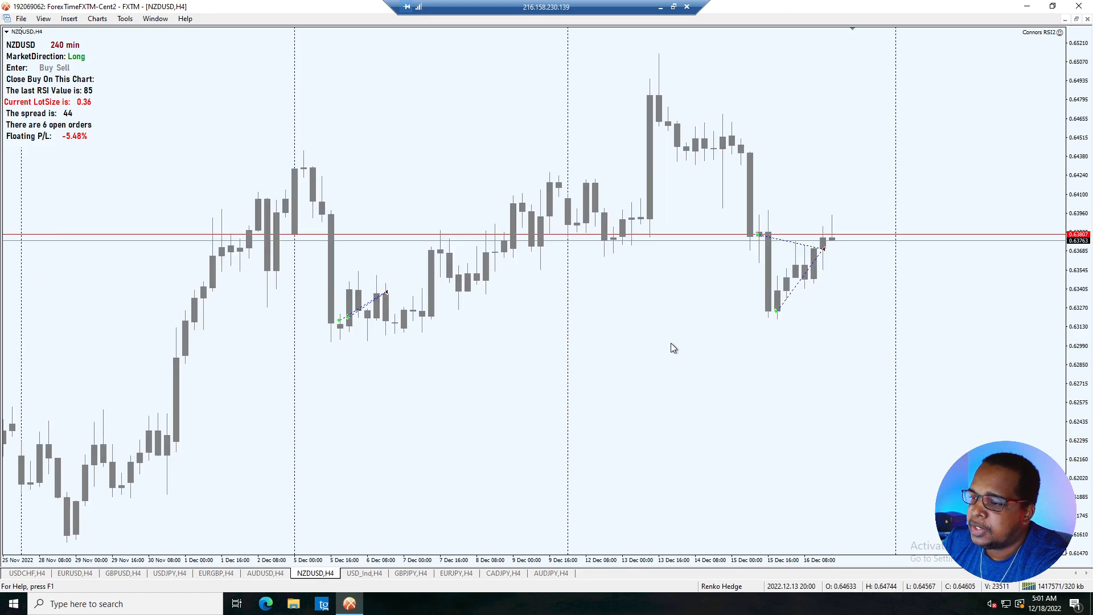
mouse_move(725, 333)
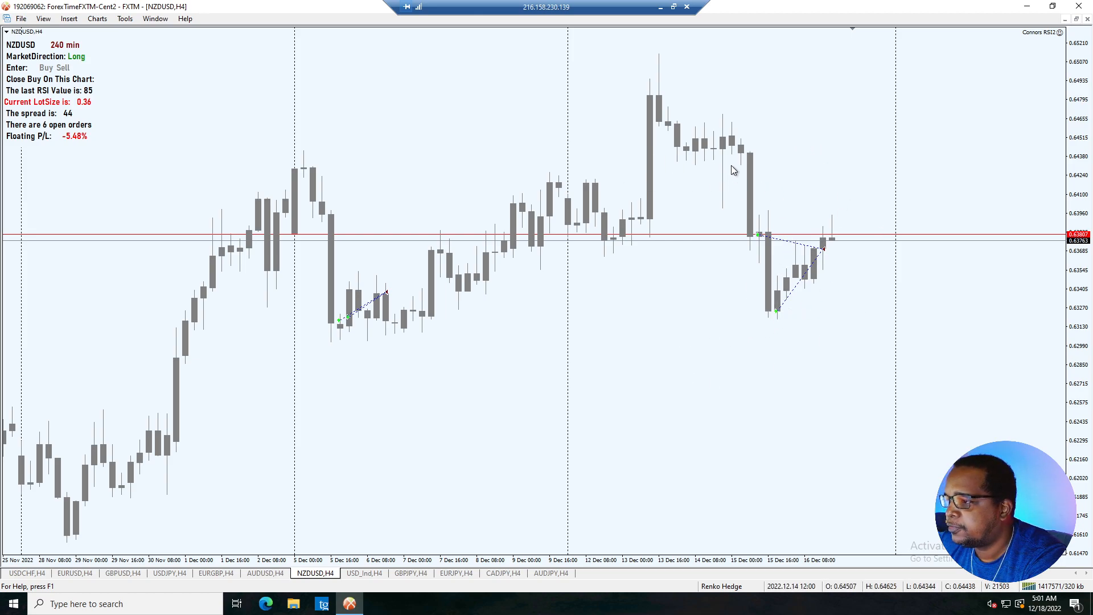
mouse_move(785, 253)
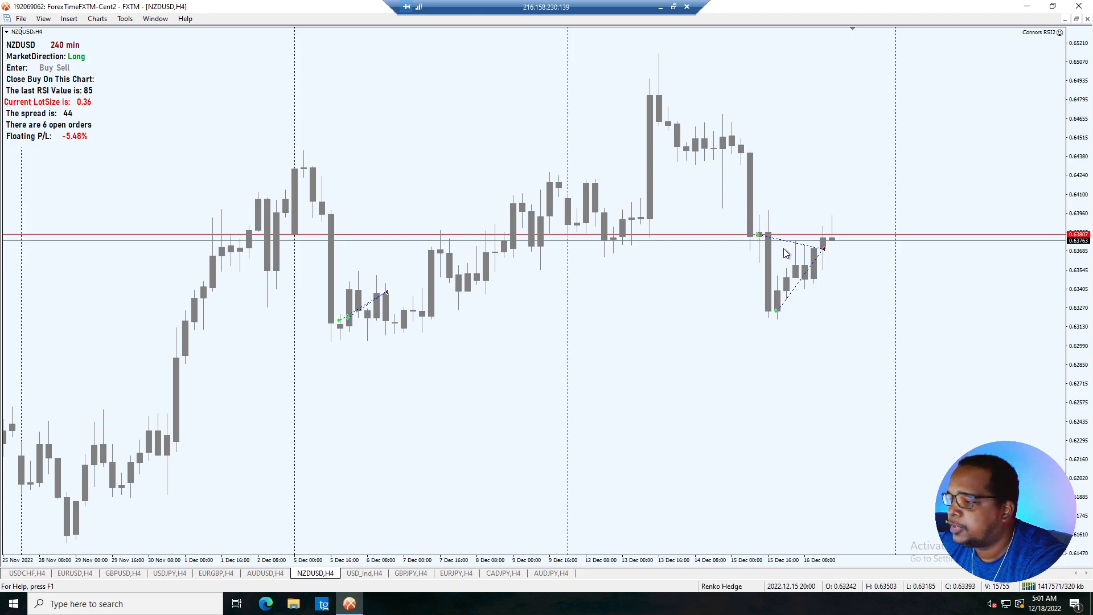
mouse_move(374, 578)
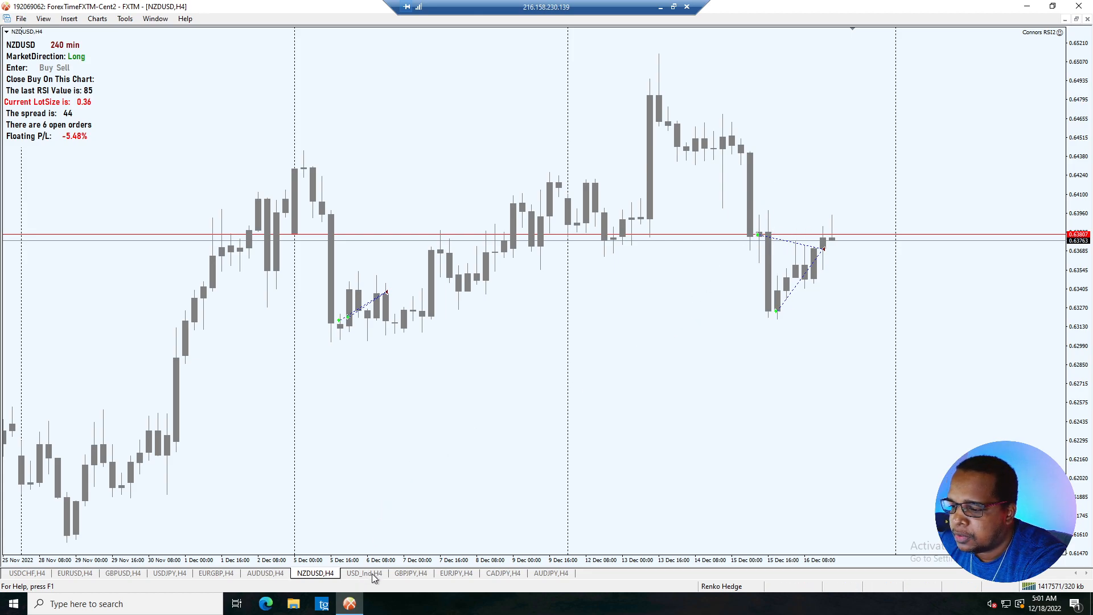
- Switch to the USD_Ind H4 chart with its open sell orders, Short and RSI 63
click(363, 573)
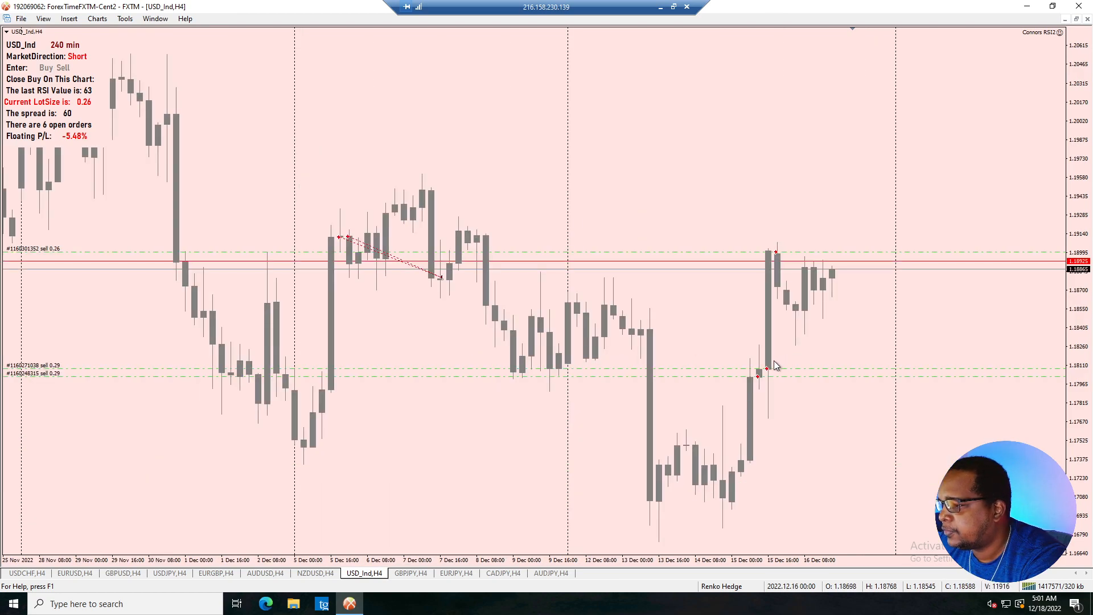
mouse_move(783, 246)
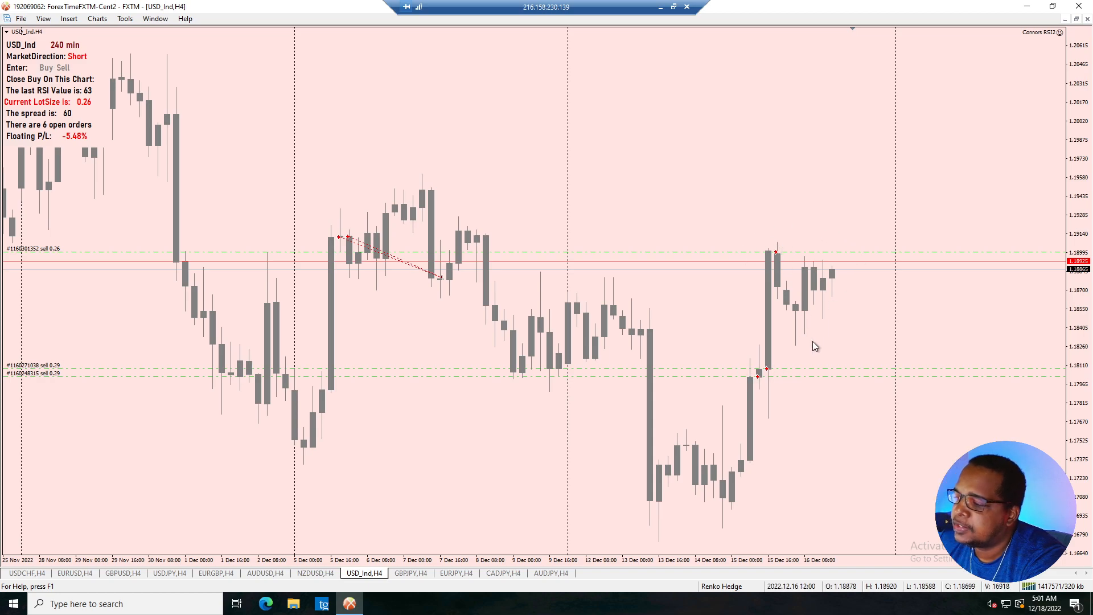
mouse_move(834, 275)
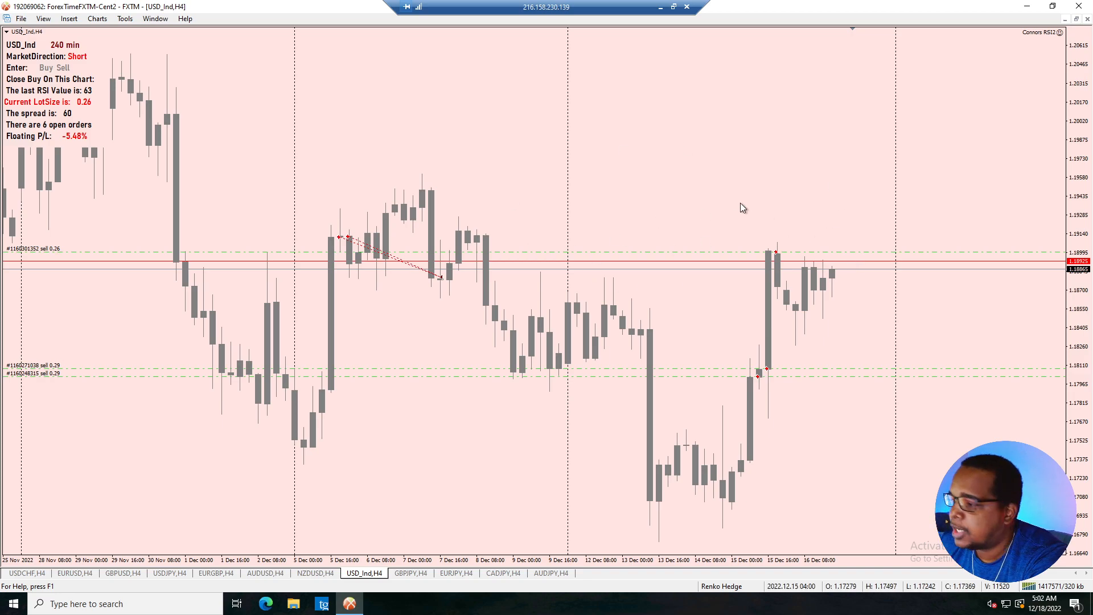
mouse_move(859, 305)
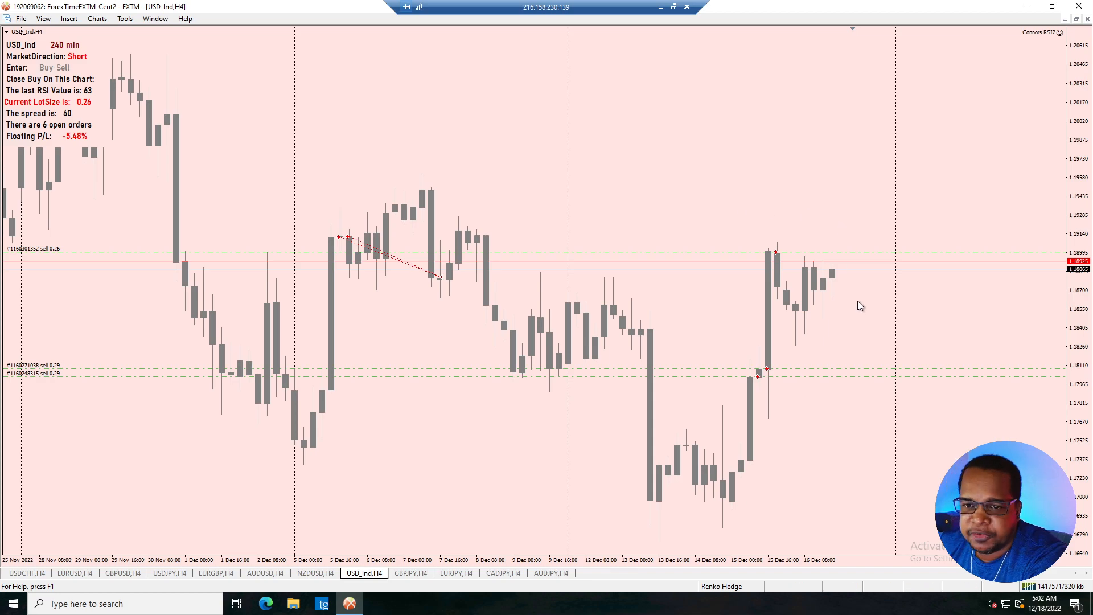
mouse_move(846, 278)
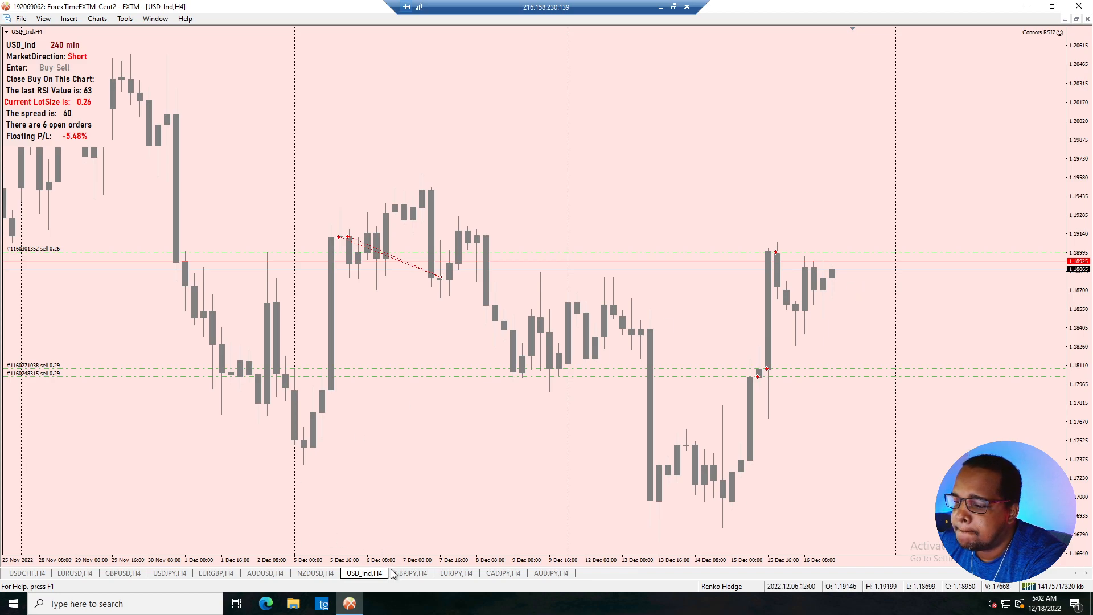
- Review the GBPJPY H4 chart, then move on to the EURJPY H4 chart reading Long, RSI 9
click(409, 572)
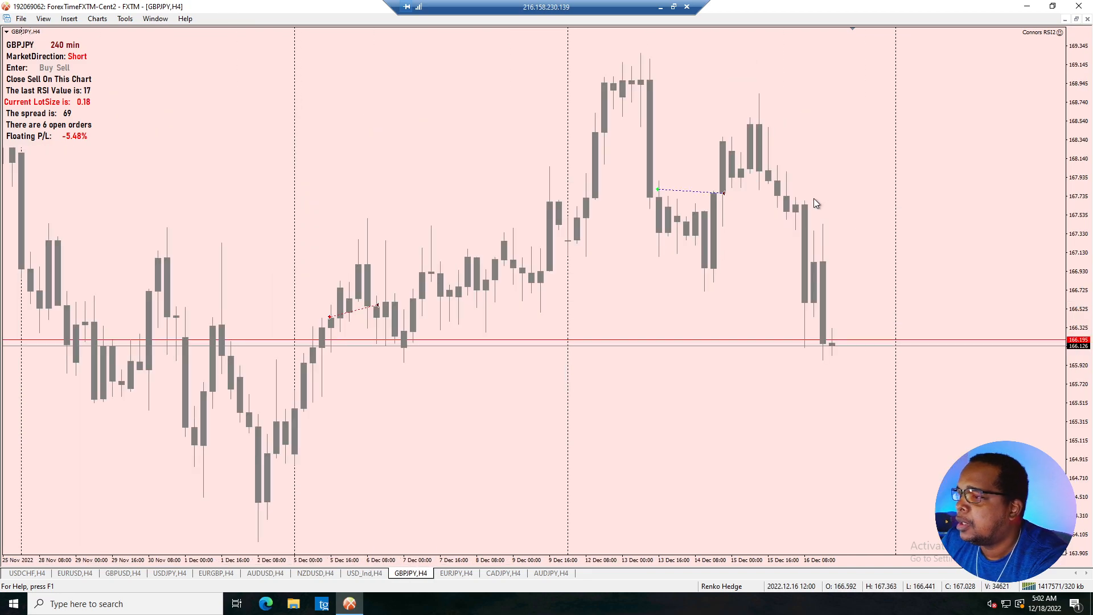
mouse_move(759, 194)
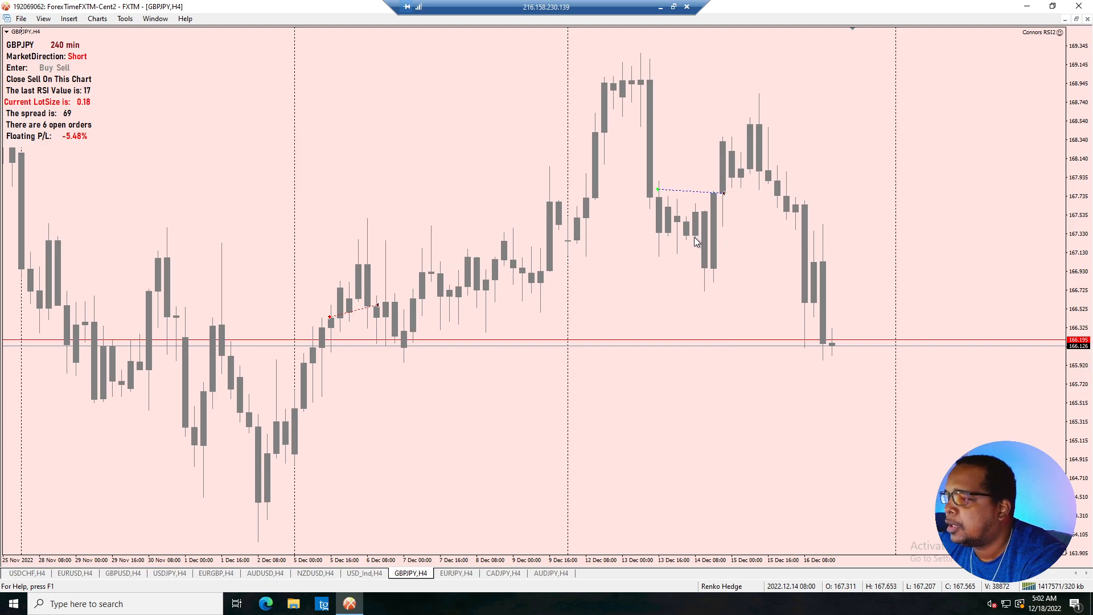
mouse_move(491, 483)
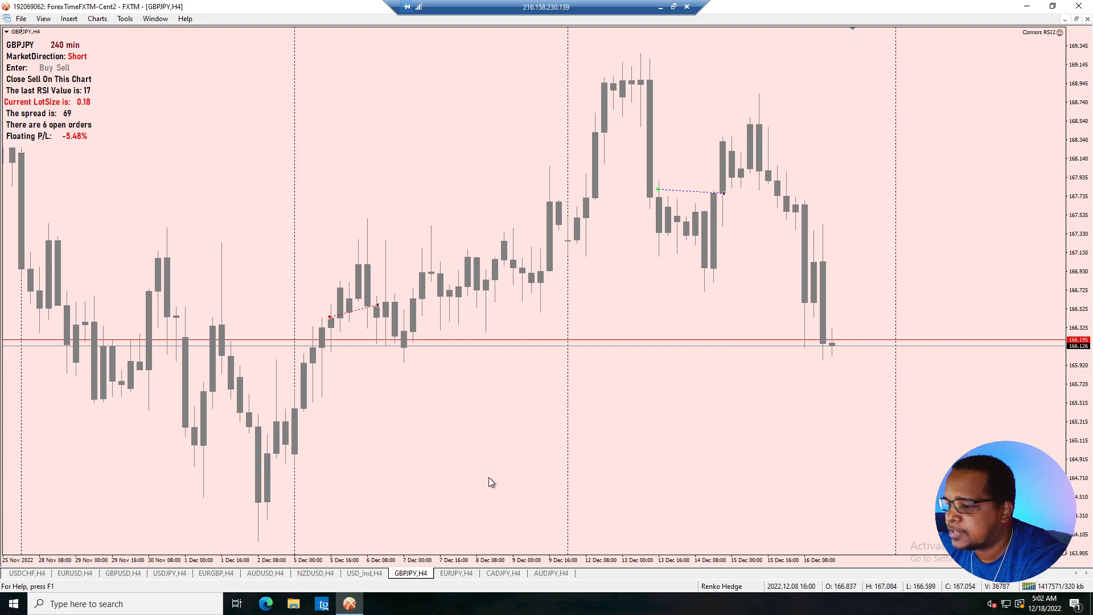
click(456, 573)
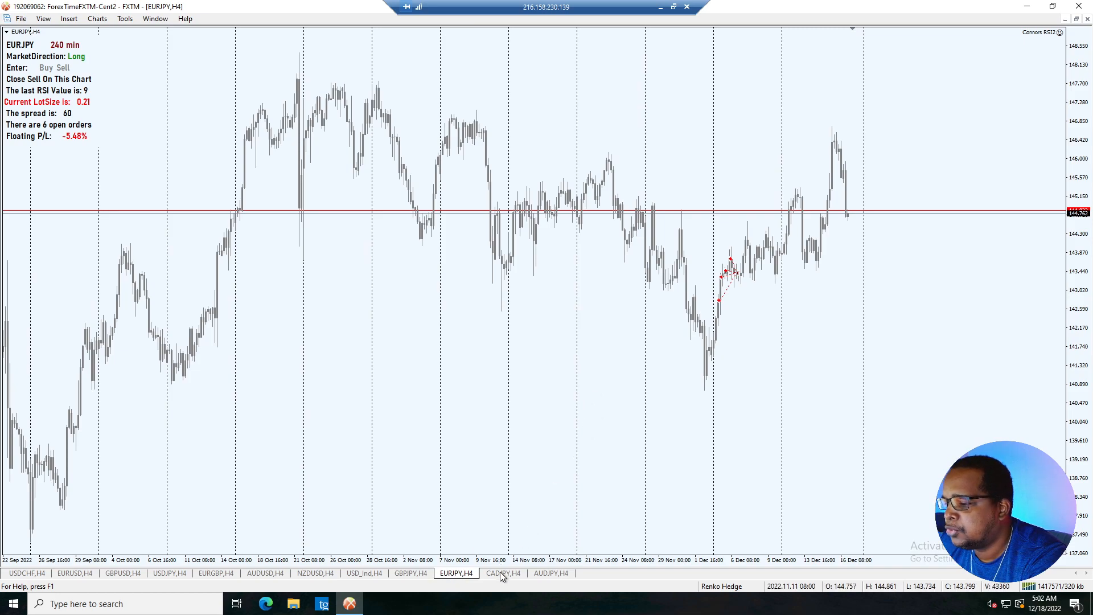
- Switch to the CADJPY H4 chart showing its mid-December closed short trades
click(502, 572)
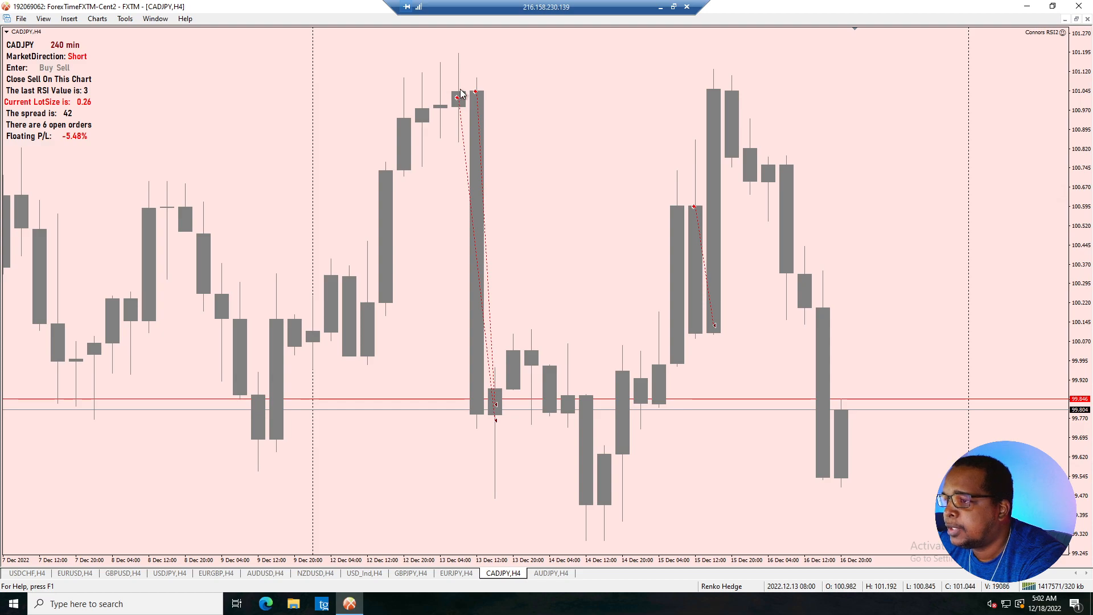
mouse_move(485, 129)
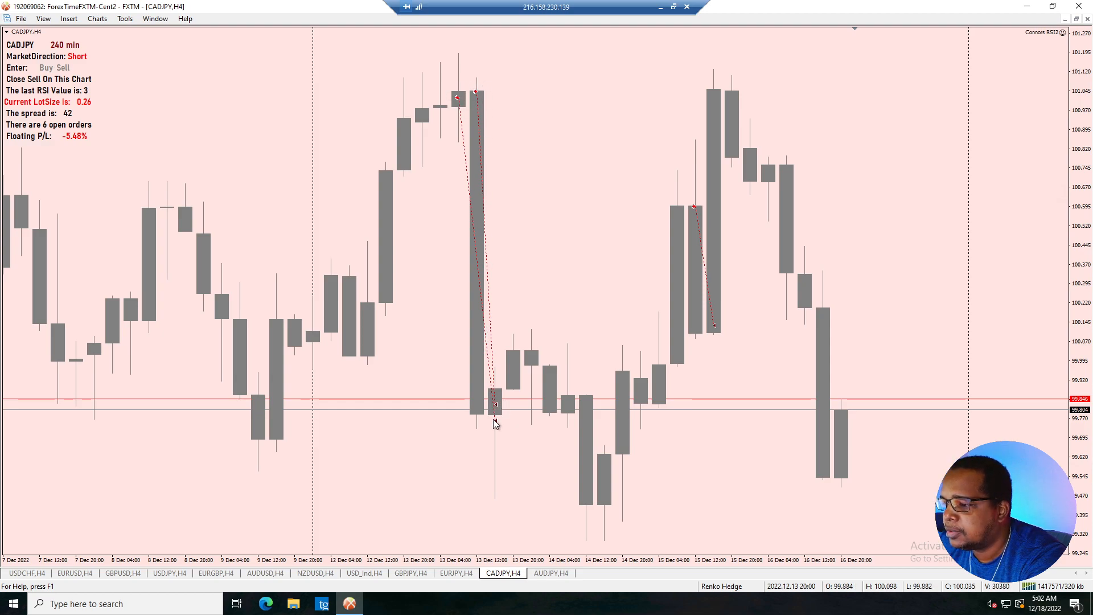
mouse_move(699, 244)
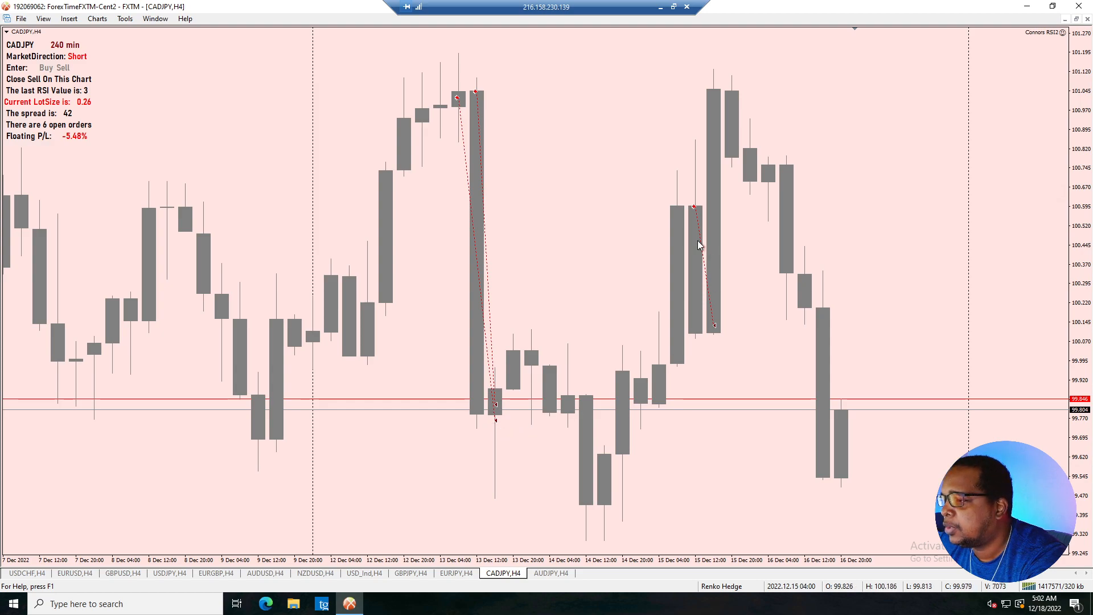
mouse_move(703, 290)
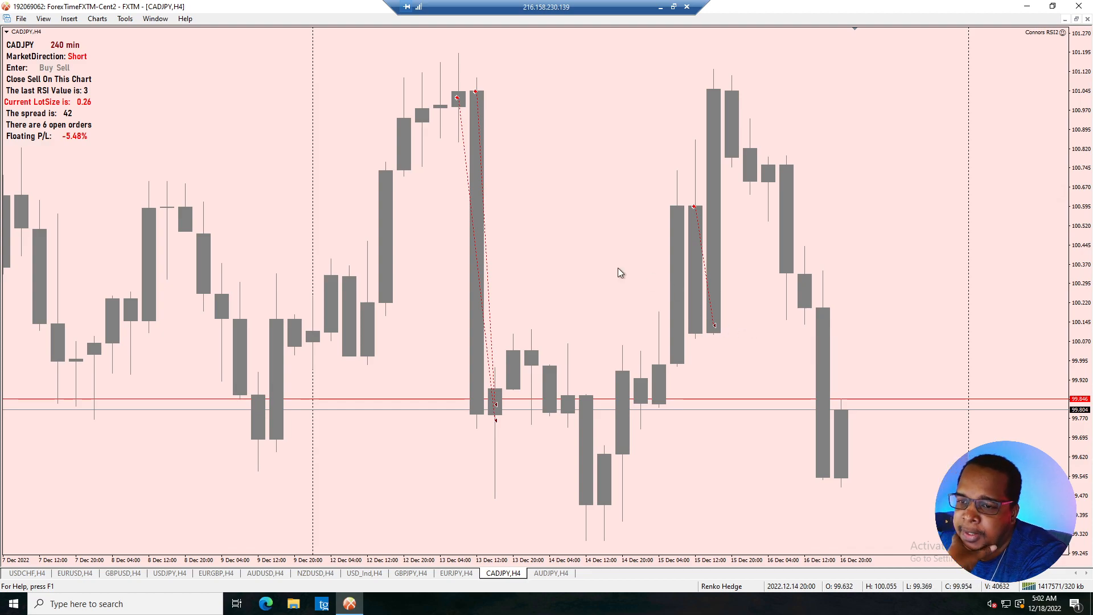
mouse_move(610, 278)
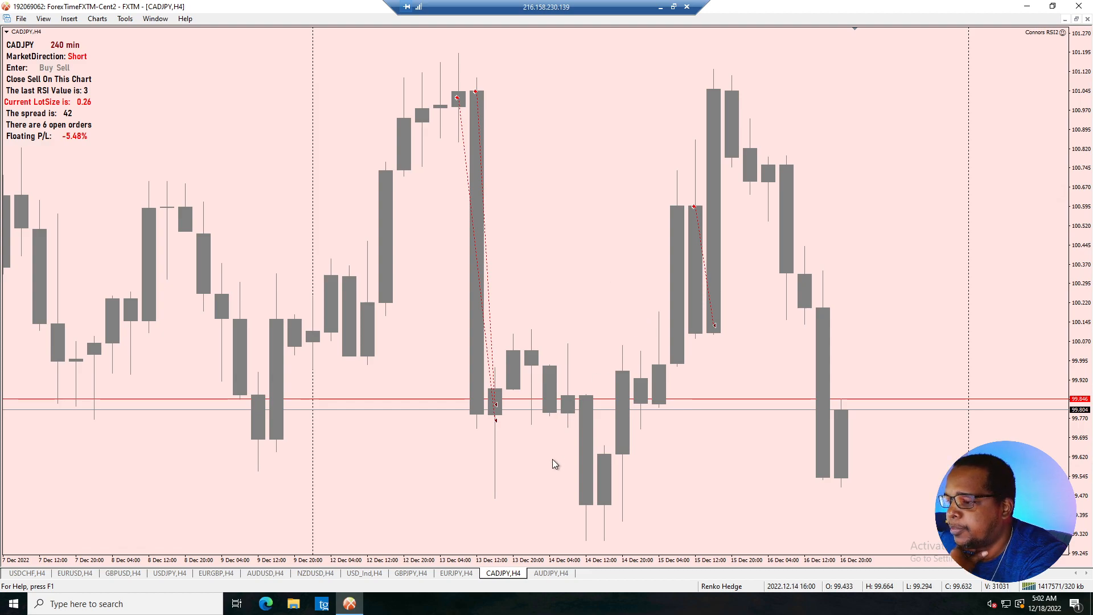
- Switch to the AUDJPY H4 chart reading Short with RSI 0
click(550, 572)
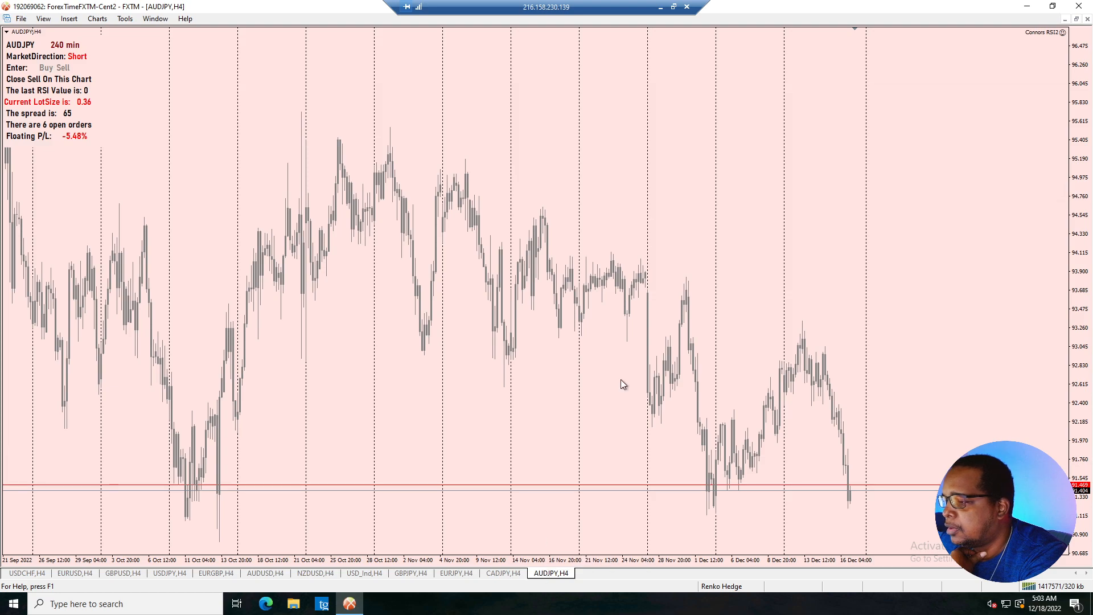
mouse_move(685, 219)
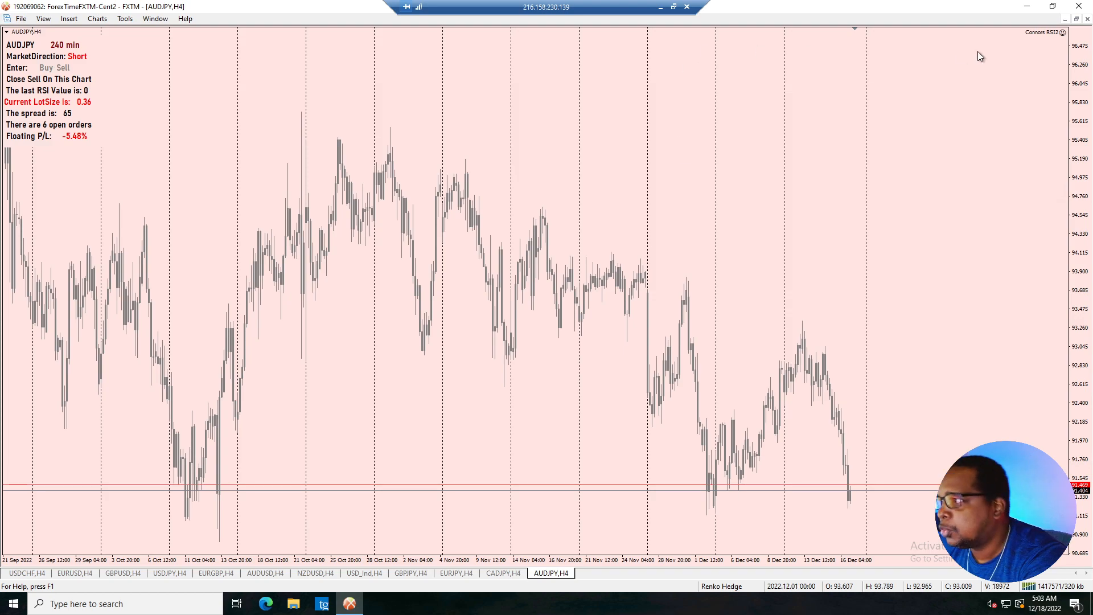
- Tile all twelve H4 chart windows in a grid with their Connors RSI 2 panels
click(155, 19)
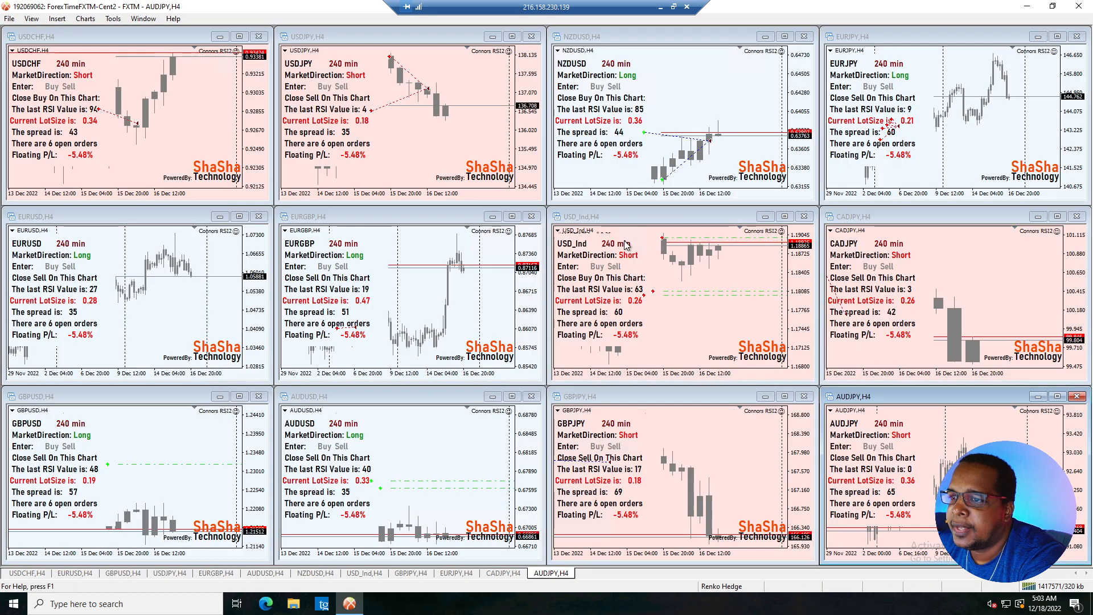
mouse_move(782, 195)
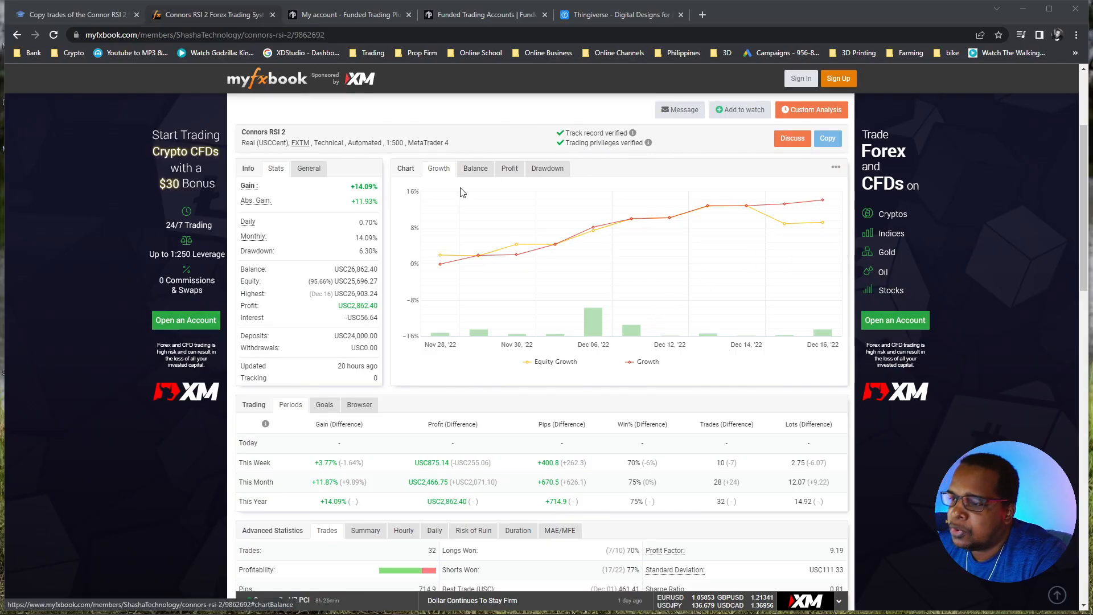
mouse_move(412, 236)
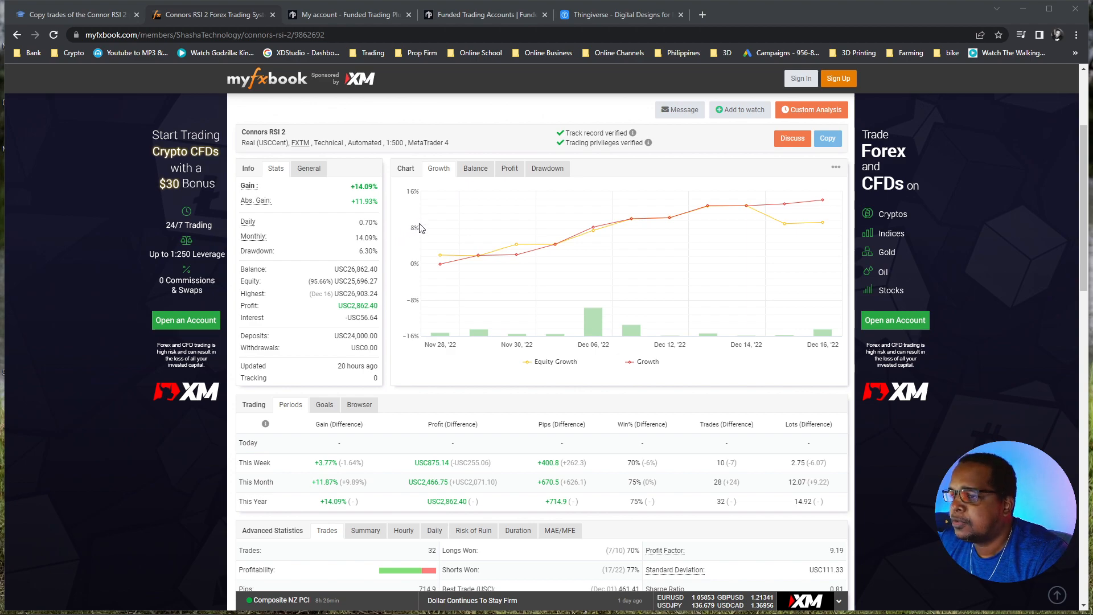
mouse_move(822, 222)
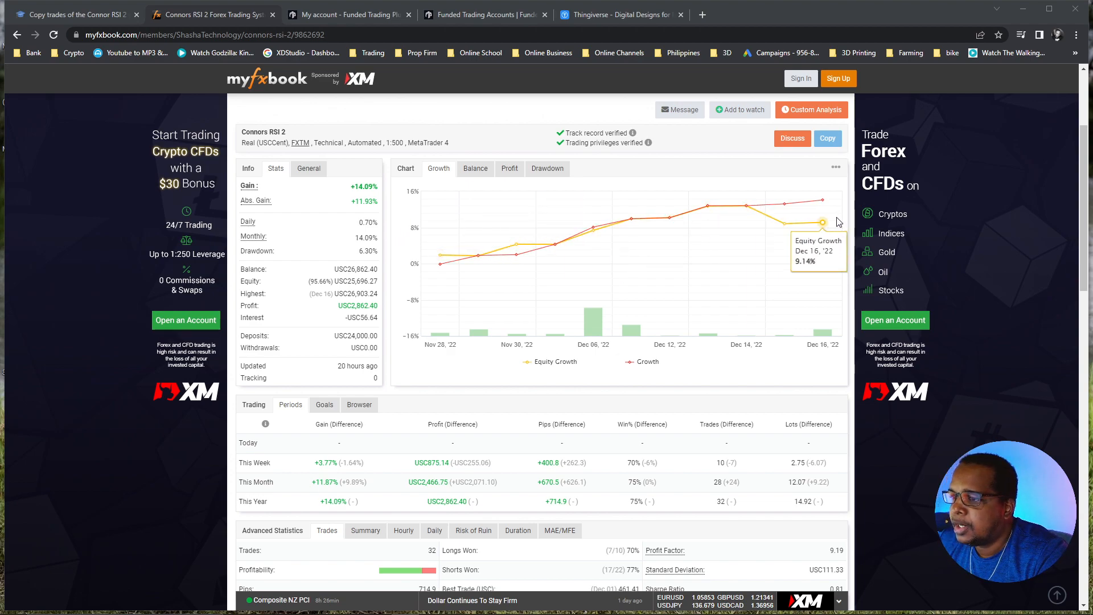
mouse_move(631, 219)
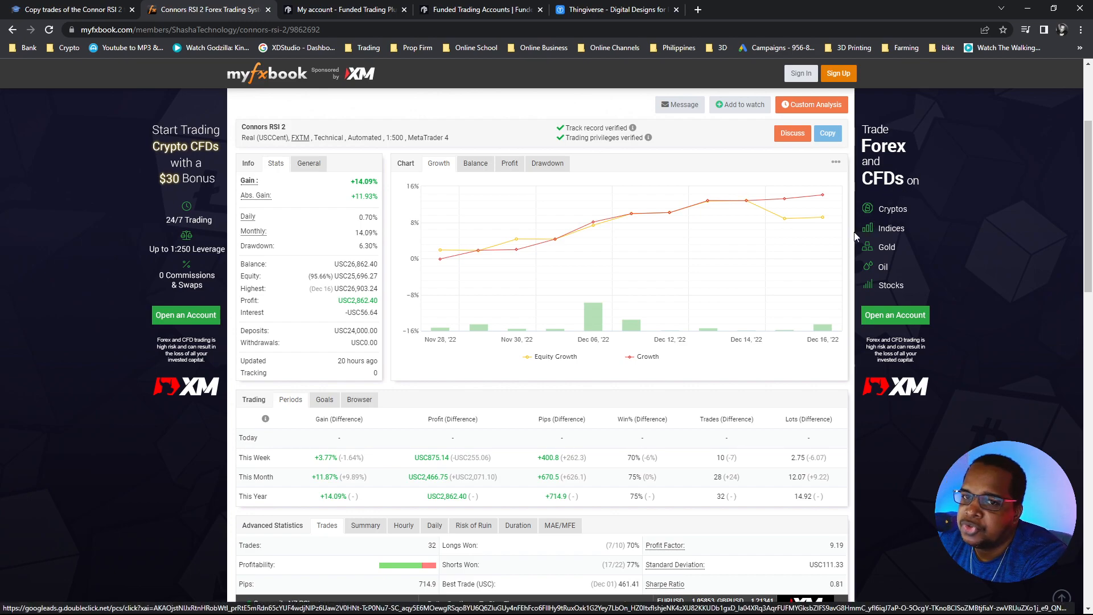
mouse_move(821, 195)
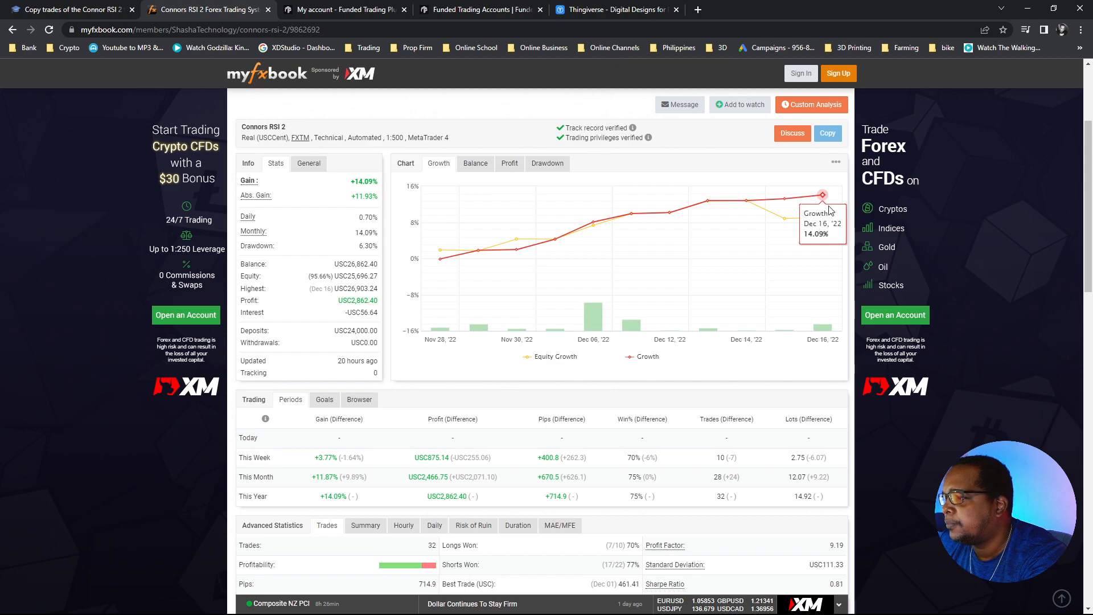
mouse_move(895, 257)
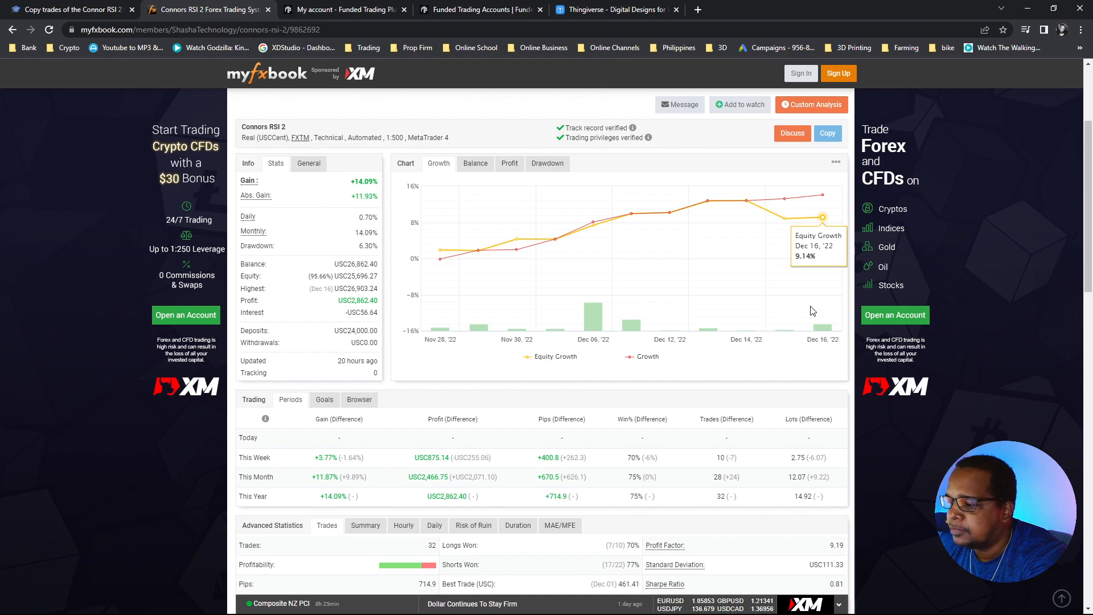
- Show the Myfxbook History list of 34 closed trades under Trading Activity
scroll(down, 3)
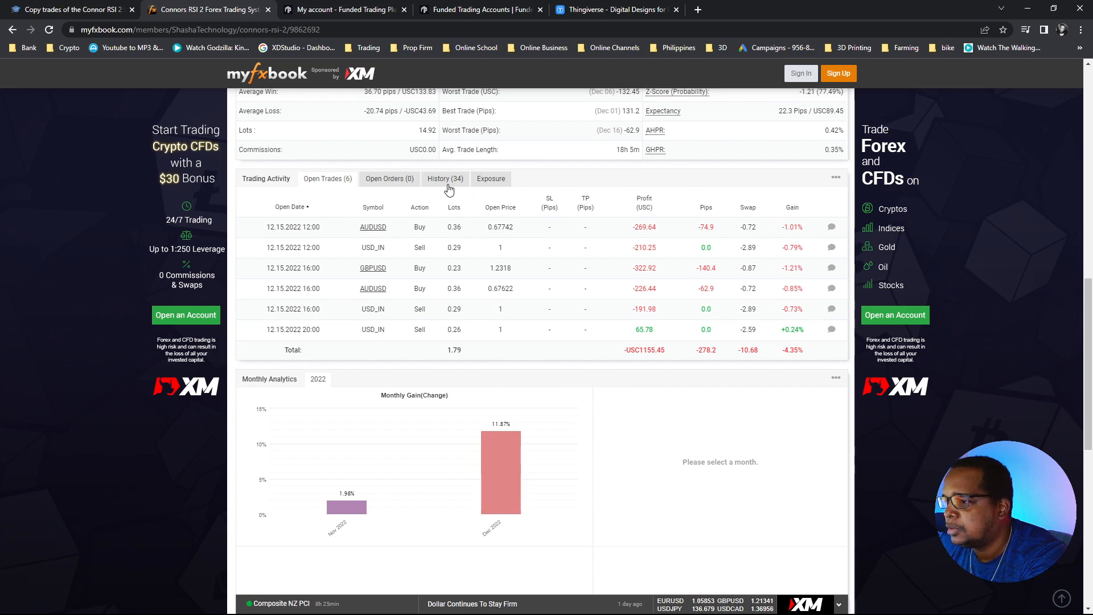
click(444, 179)
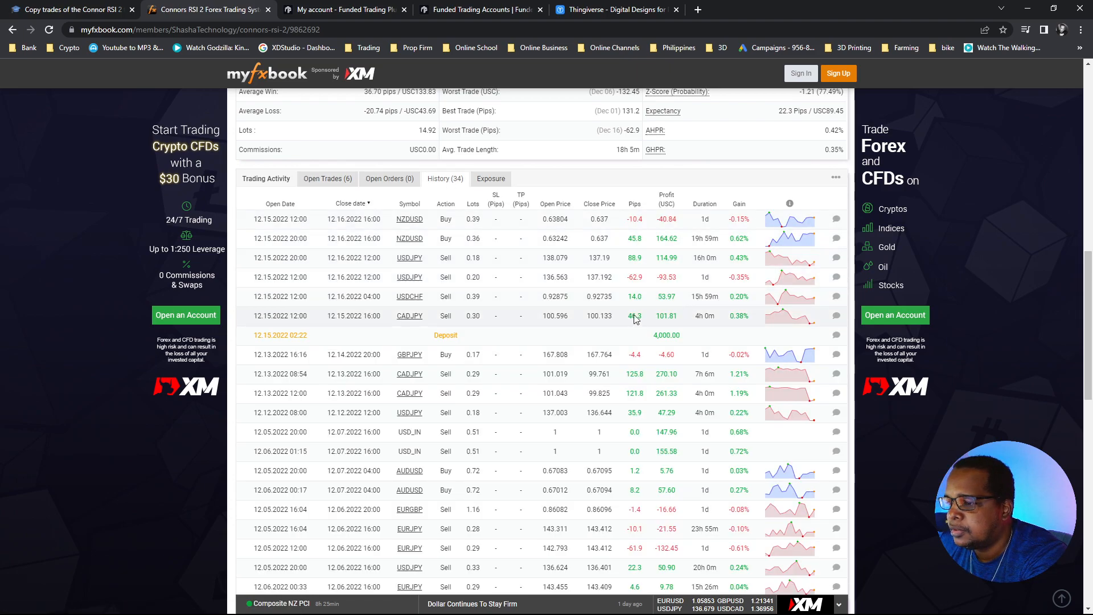